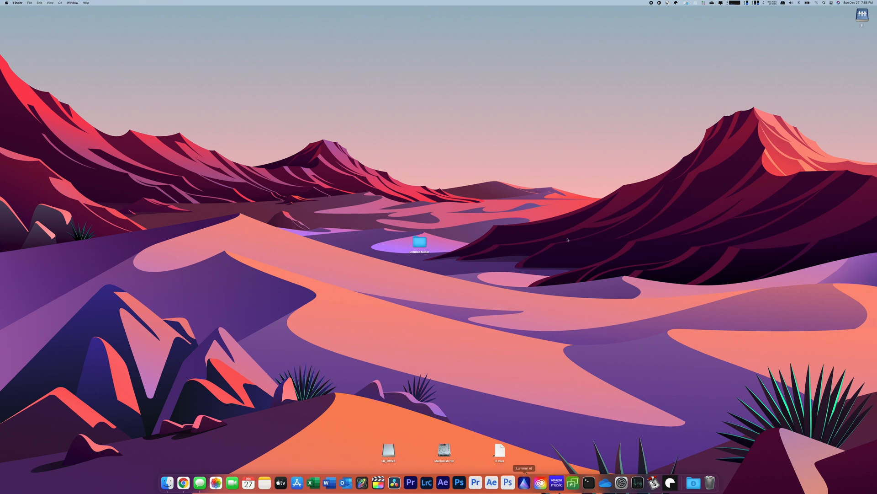
pyautogui.moveTo(637, 483)
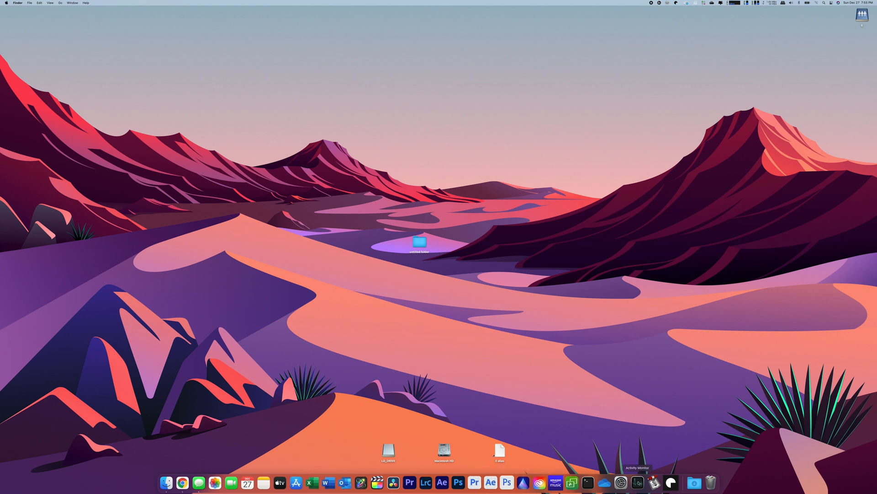
# Open Activity Monitor from the Dock to see running processes by memory use
pyautogui.click(636, 483)
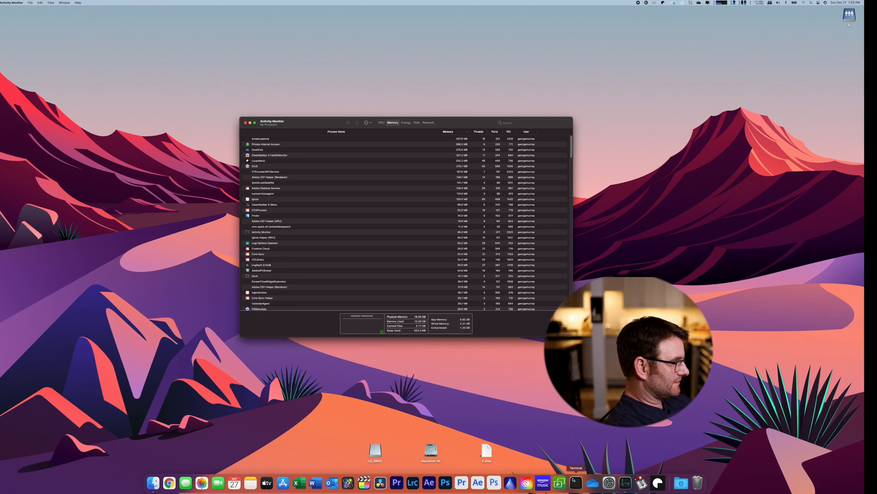
pyautogui.moveTo(500, 409)
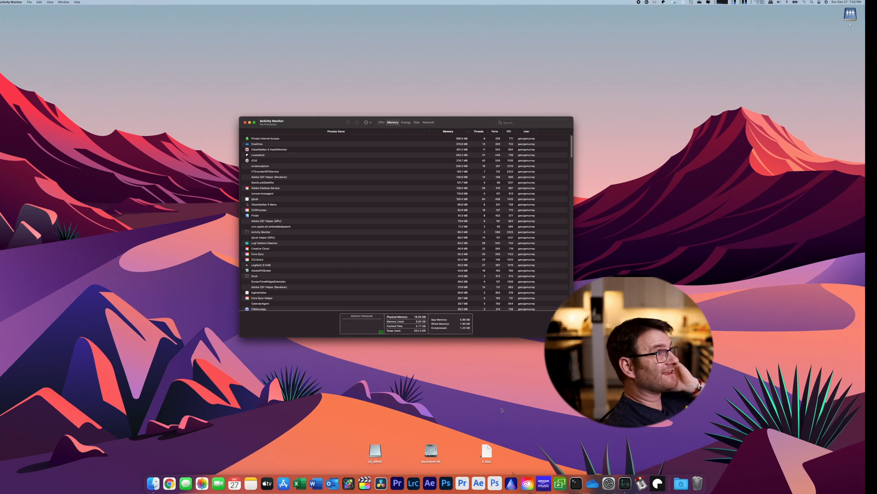
pyautogui.moveTo(333, 271)
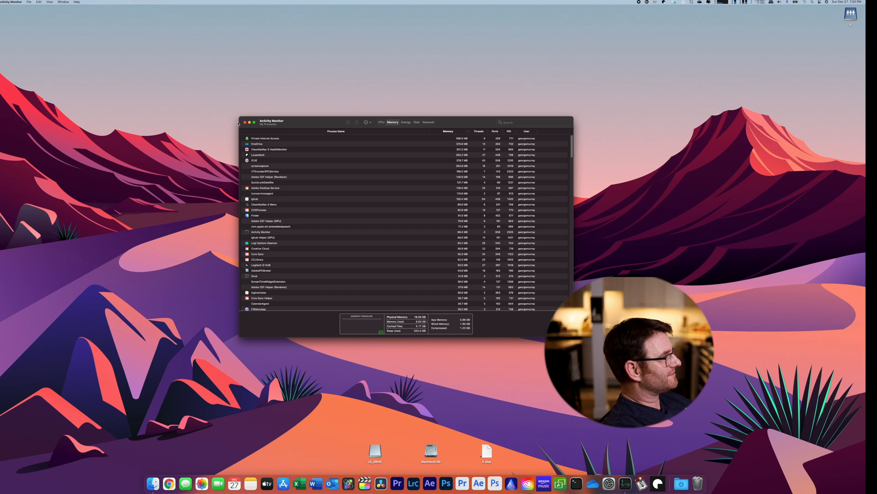
# Close Activity Monitor and launch Luminar AI with the ballpark panorama in Edit
pyautogui.click(244, 121)
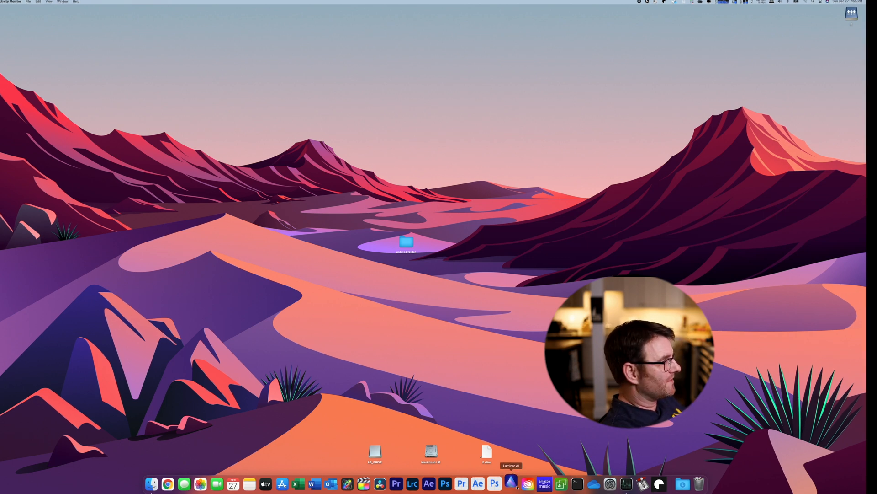
pyautogui.click(510, 483)
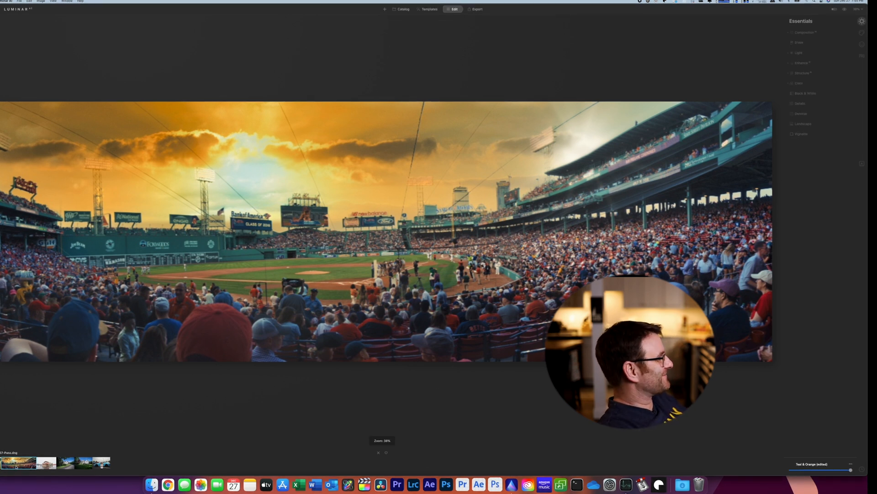
# Revert the panorama thumbnail via Adjustments > Revert to Original
pyautogui.rightClick(17, 462)
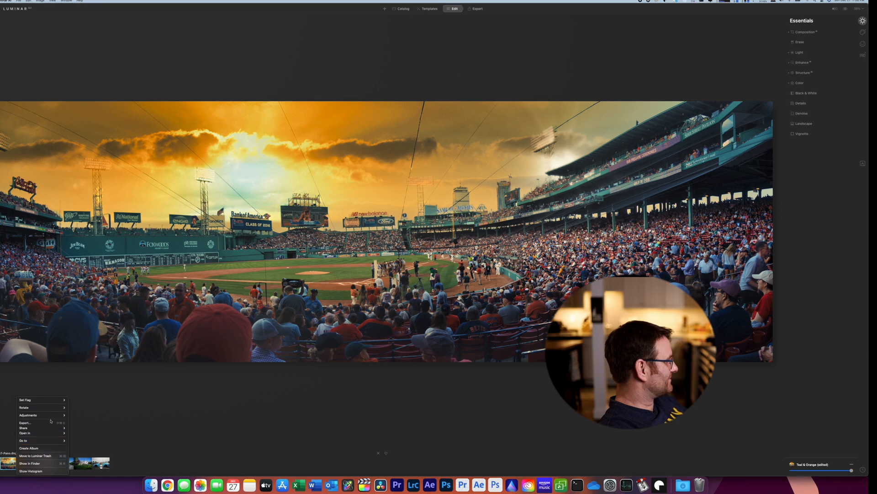
pyautogui.click(28, 414)
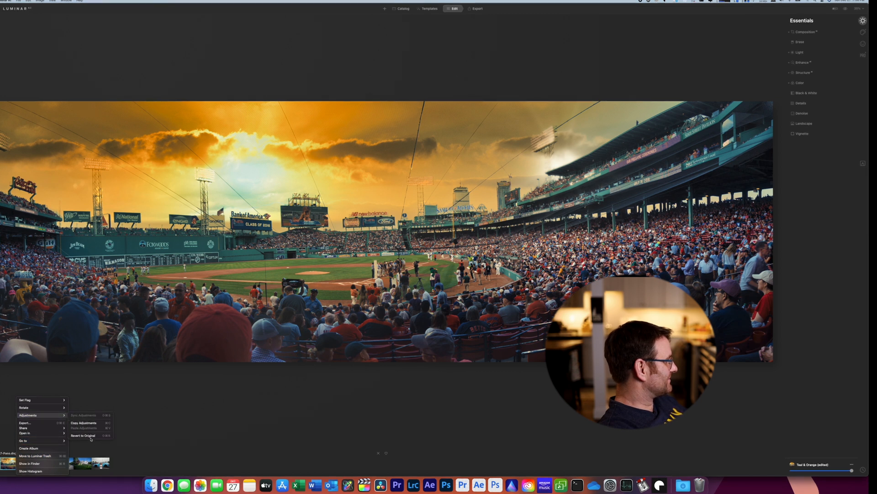
pyautogui.click(82, 435)
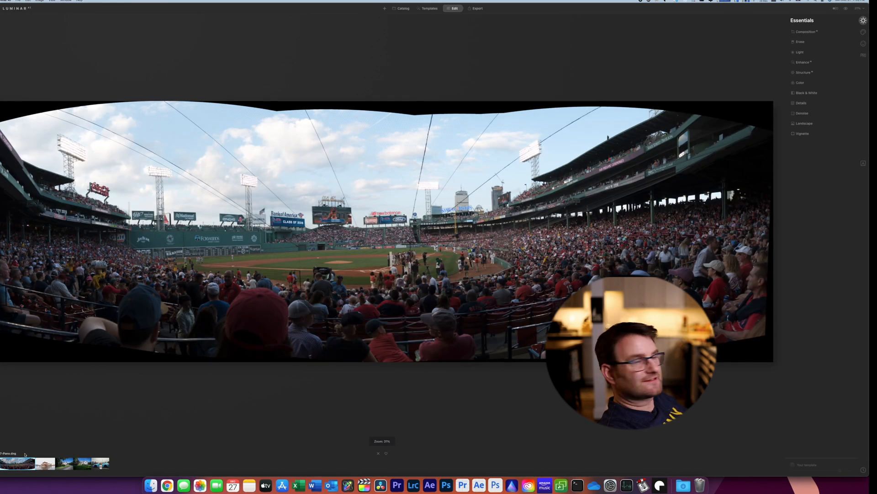
# Browse the couple, house, blue car and urgent care photos, then show the six-photo Catalog grid
pyautogui.click(45, 464)
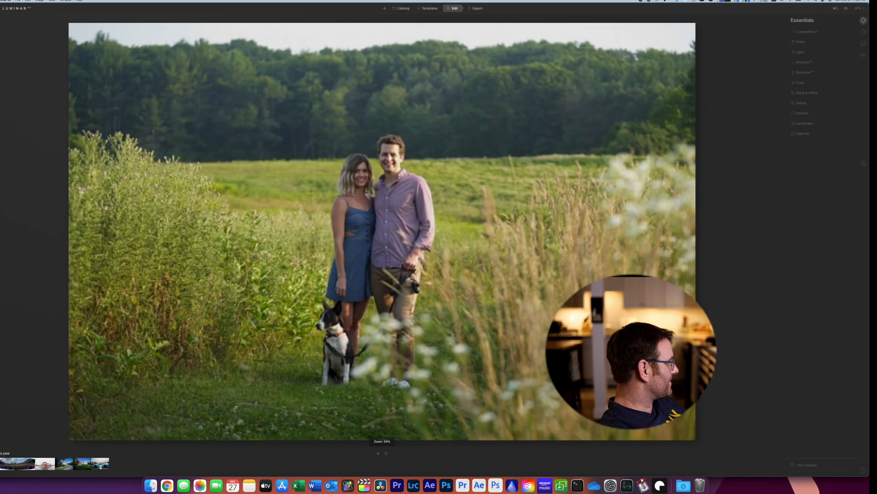
pyautogui.click(63, 463)
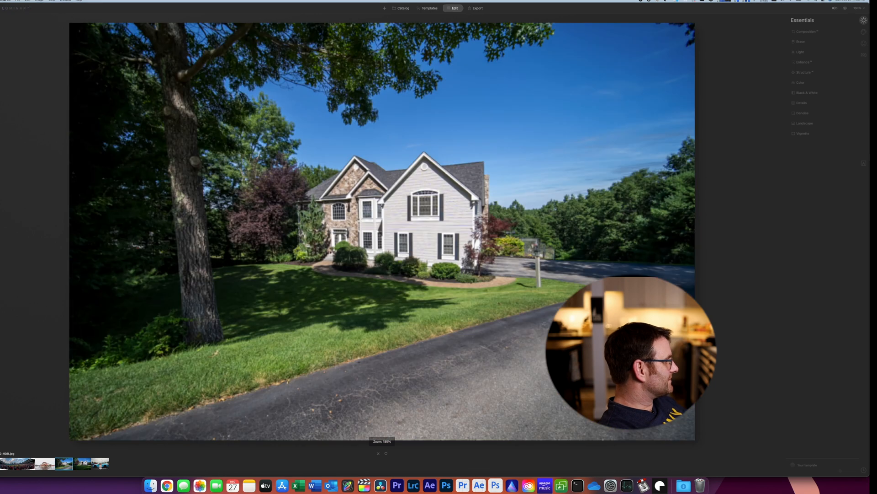
pyautogui.click(95, 464)
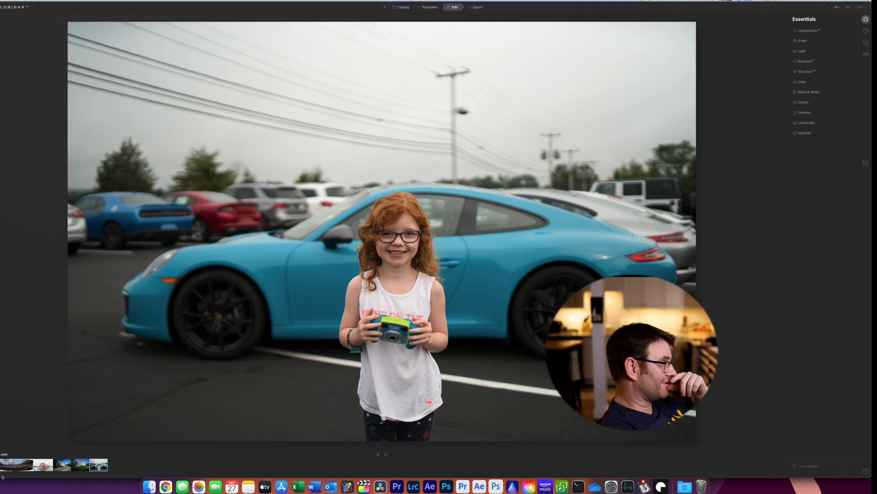
pyautogui.click(82, 464)
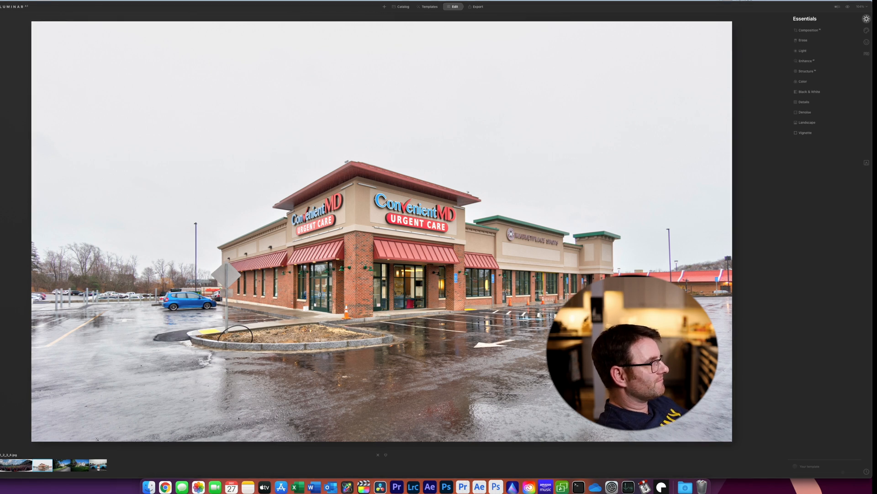
pyautogui.click(403, 6)
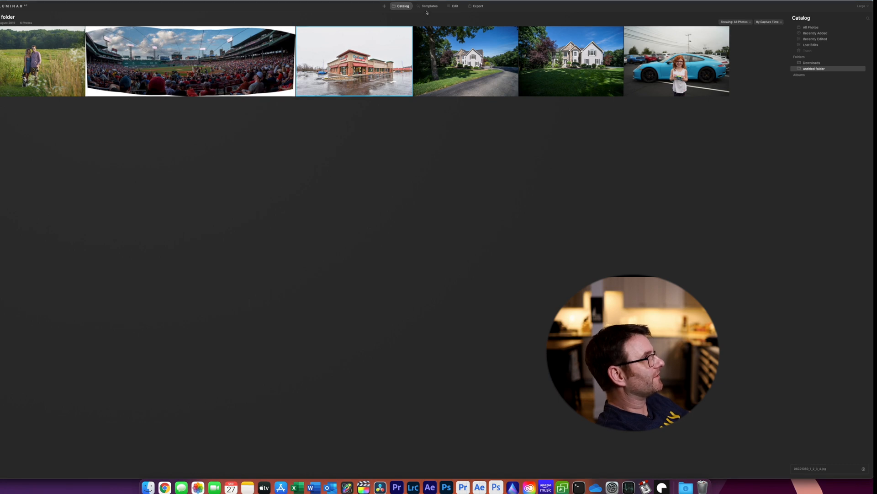
# Show the suggested templates for the urgent care building photo
pyautogui.click(429, 6)
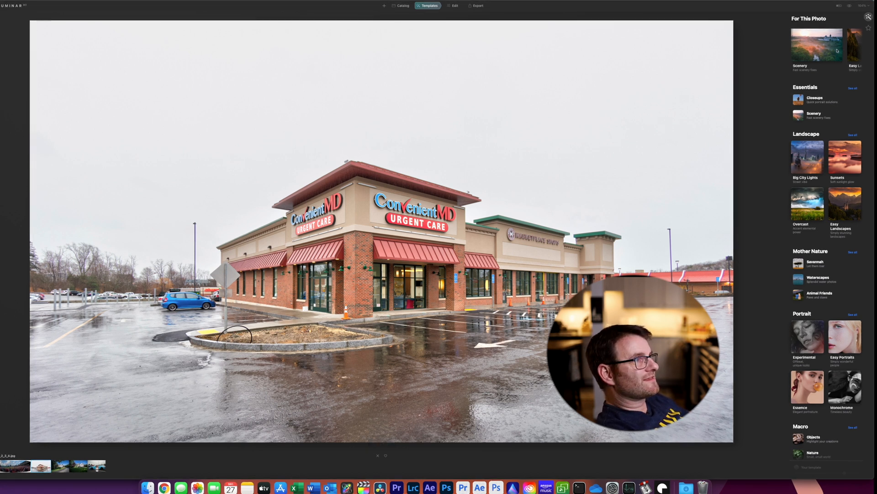
# Try Scenery templates Clear & Sharp, Fast Fix, More Volume and Pleasing Touch, then select the house photo
pyautogui.click(817, 43)
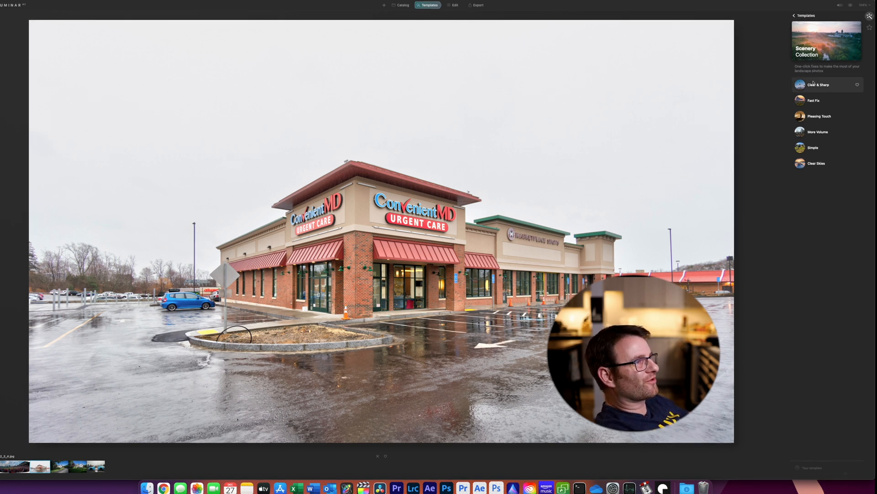
pyautogui.click(819, 84)
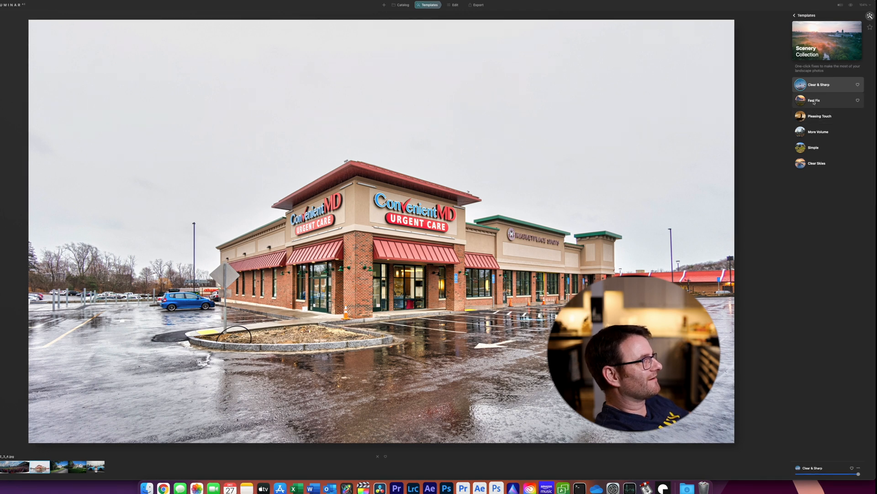
pyautogui.click(817, 100)
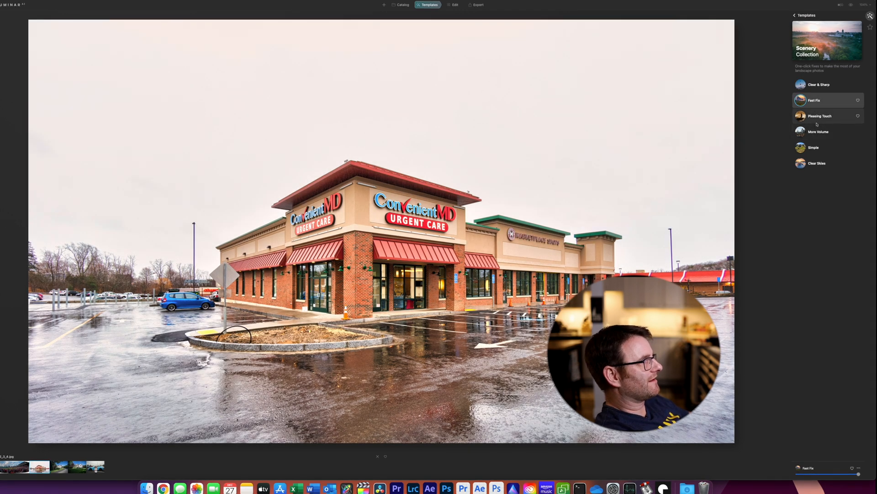
pyautogui.click(818, 132)
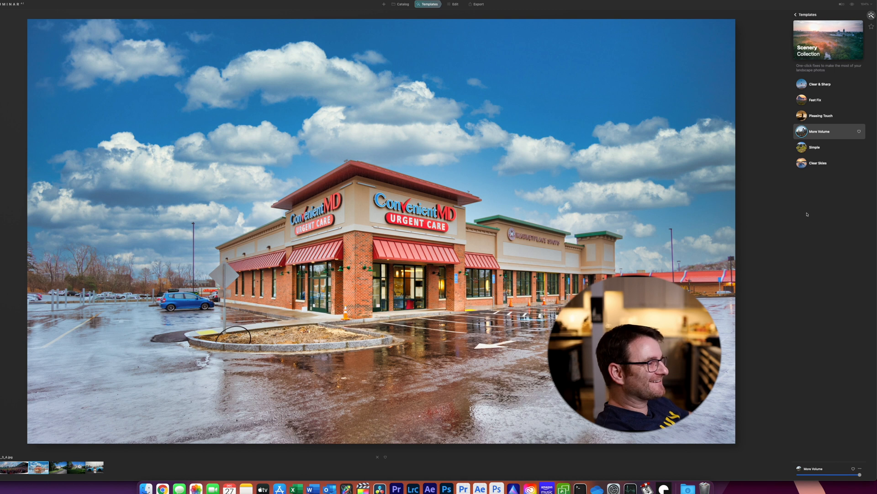
pyautogui.moveTo(828, 116)
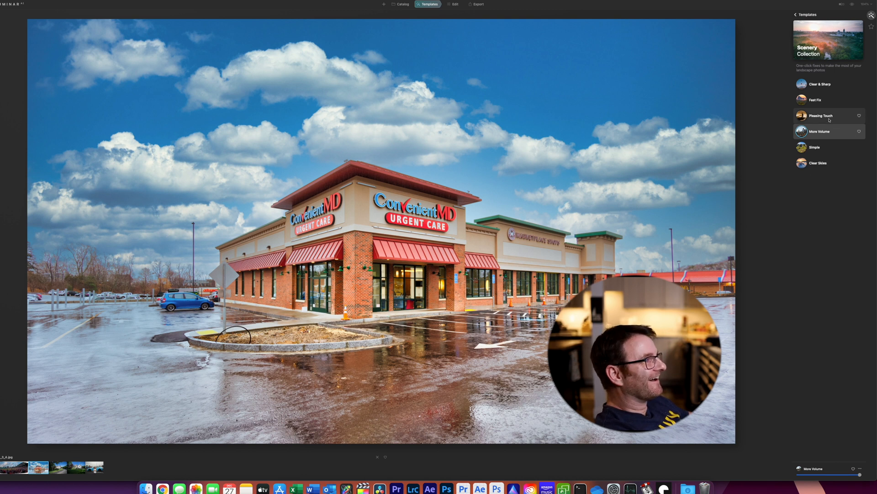
pyautogui.click(820, 132)
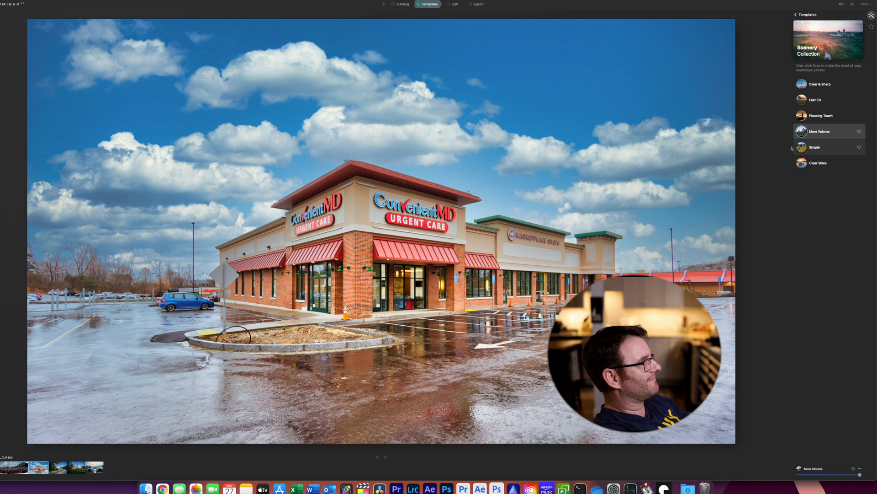
pyautogui.click(815, 147)
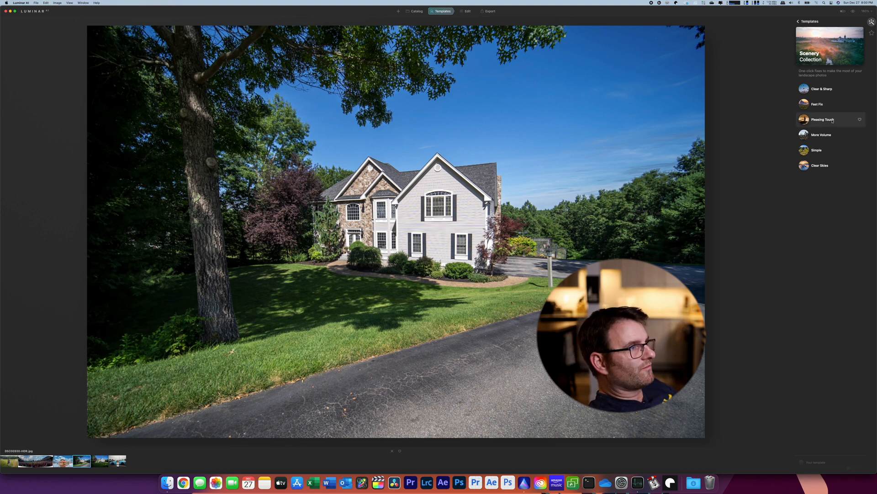
# Toggle Pleasing Touch and More Volume on the house, then return to the urgent care photo
pyautogui.click(823, 120)
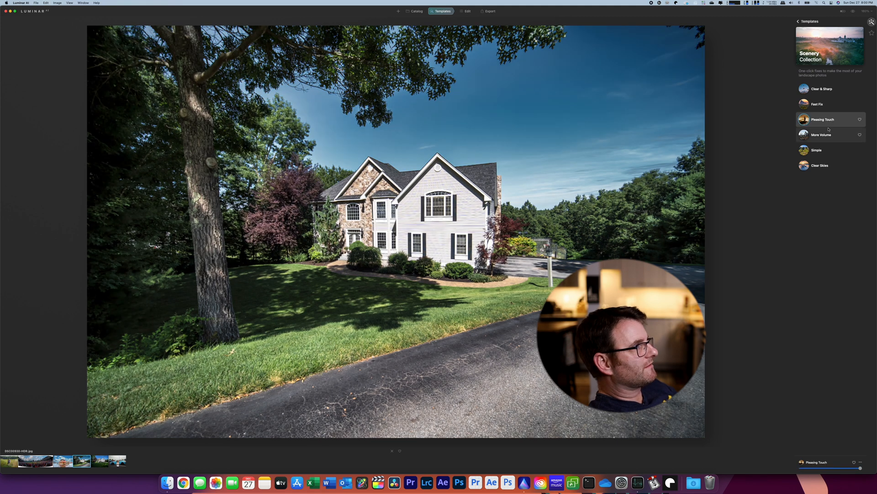
pyautogui.click(823, 135)
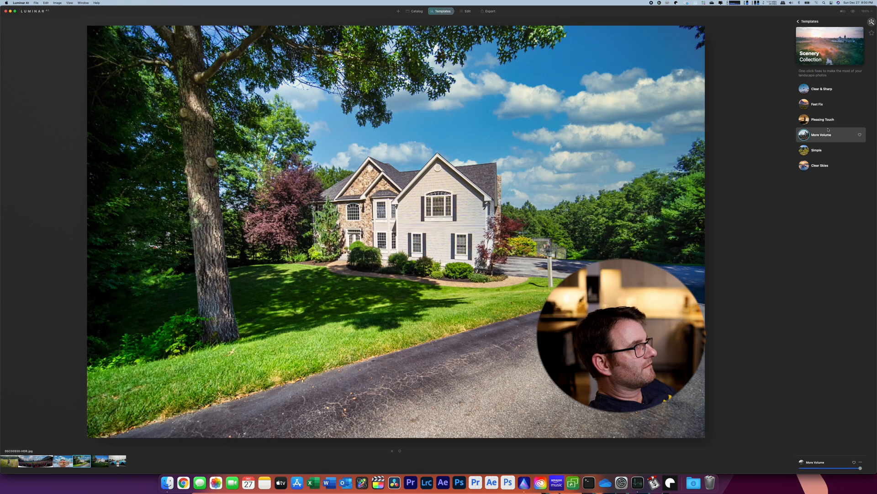
pyautogui.click(823, 119)
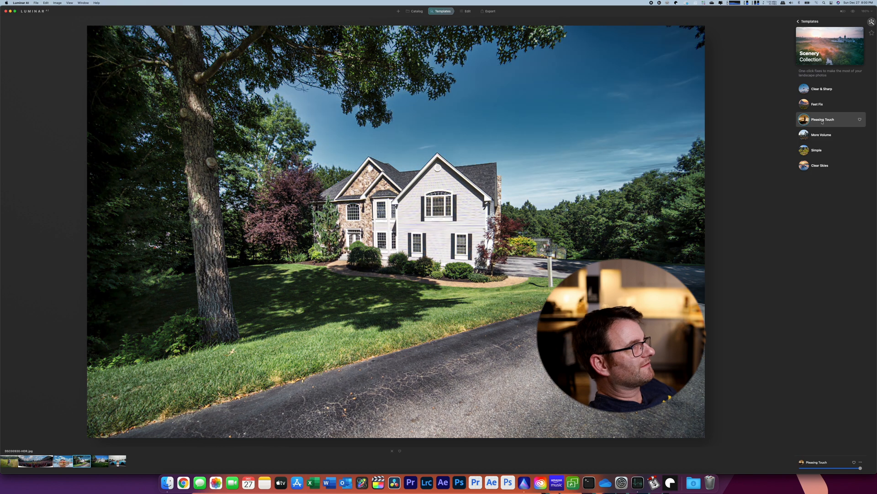
pyautogui.click(821, 135)
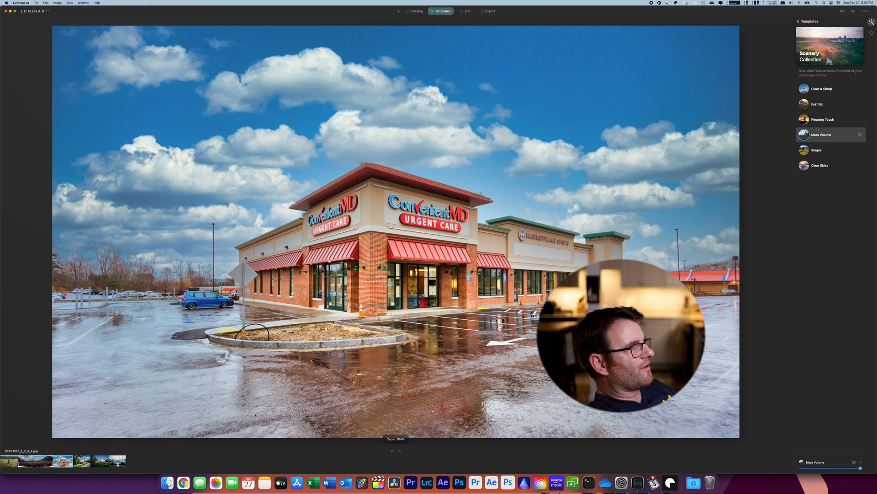
# Compare Pleasing Touch with More Volume on the store photo, keep More Volume, and enter Edit
pyautogui.click(822, 120)
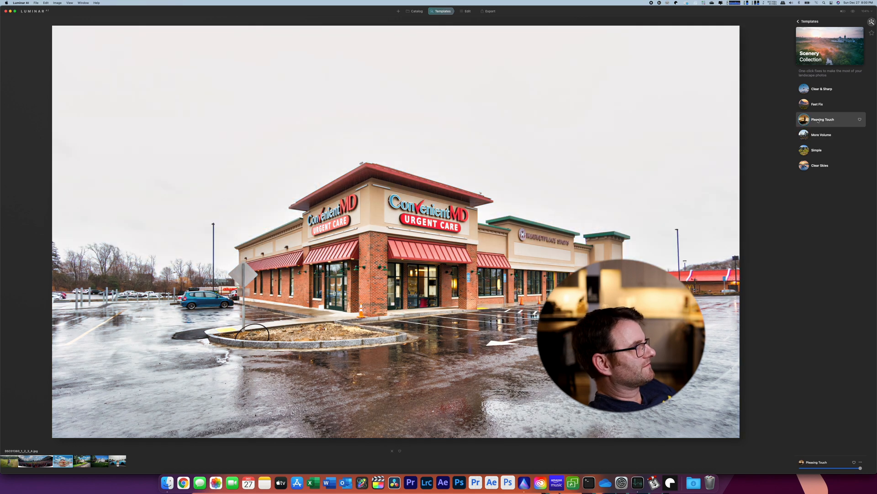
pyautogui.click(823, 134)
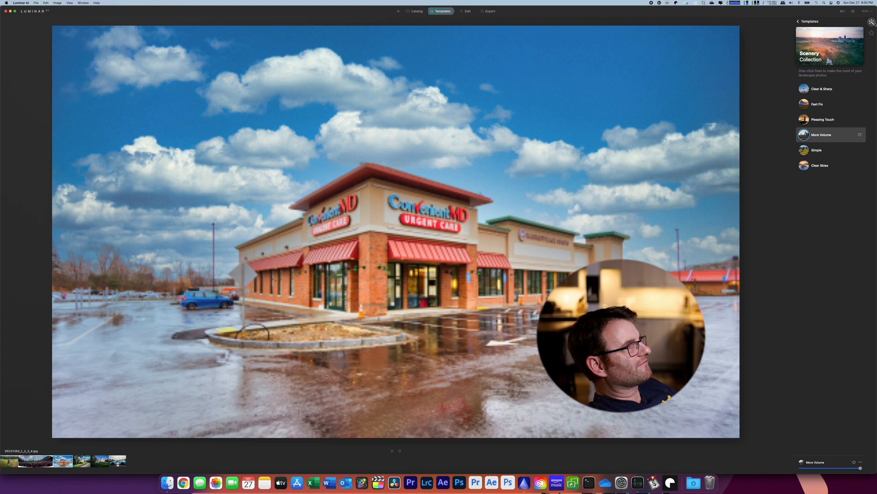
pyautogui.click(468, 10)
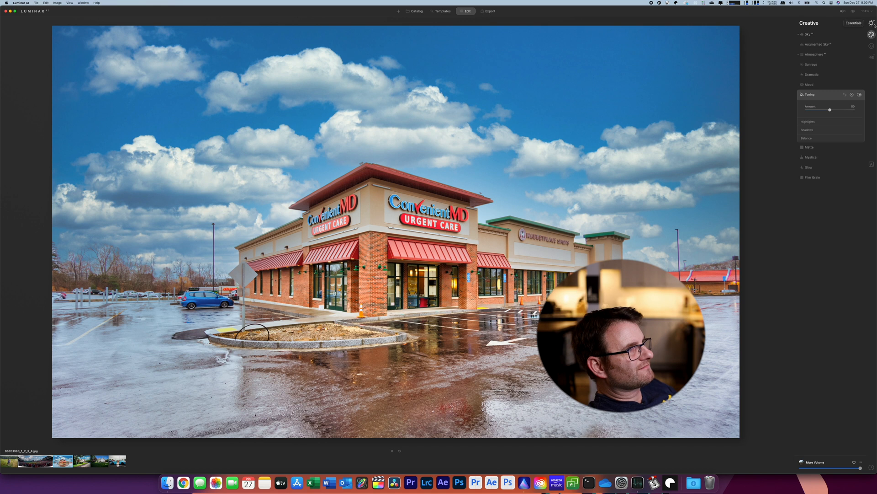
# Inspect the More Volume look's Essentials Structure and Color settings on the store photo
pyautogui.click(852, 23)
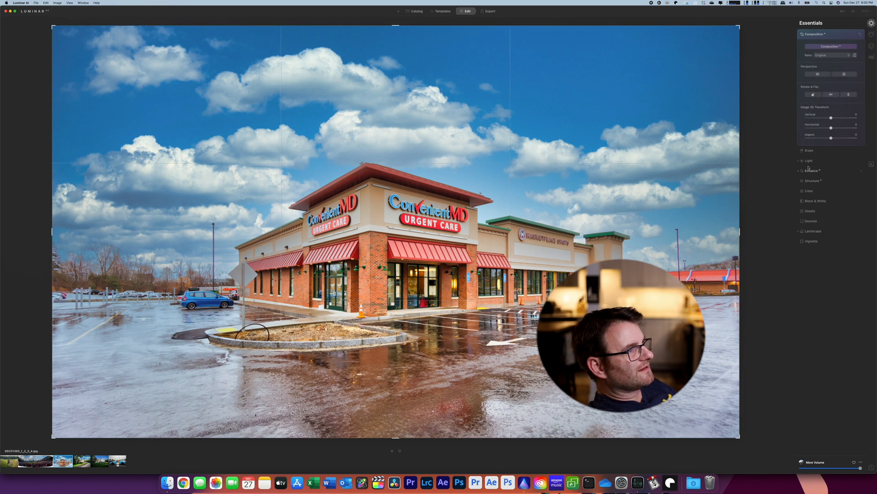
pyautogui.click(809, 160)
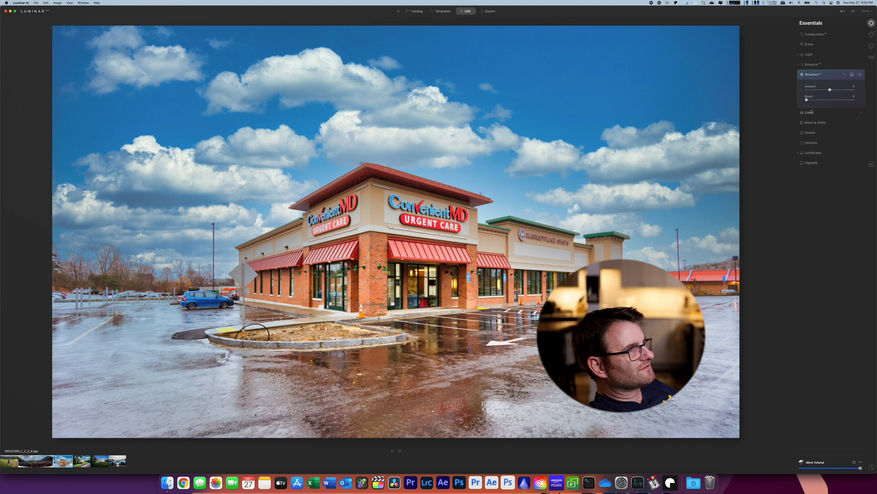
pyautogui.click(809, 111)
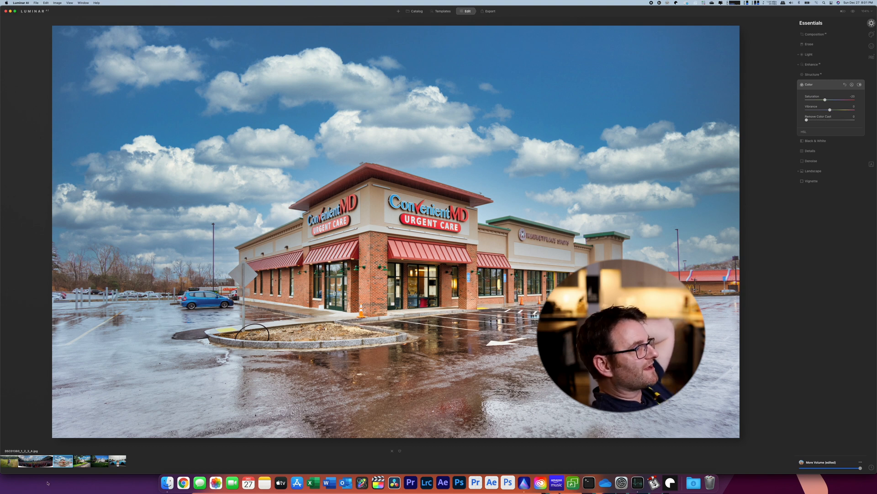
# Switch to the house photo, check its template, and return to Edit
pyautogui.click(80, 461)
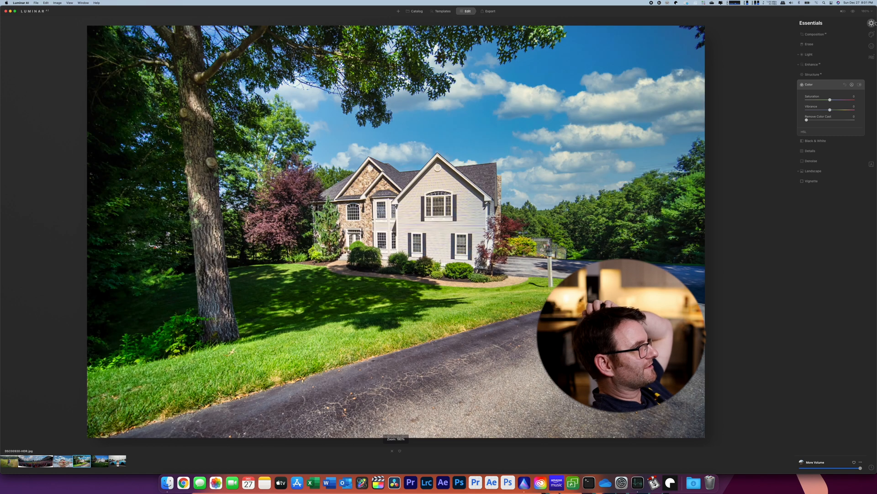
pyautogui.click(443, 11)
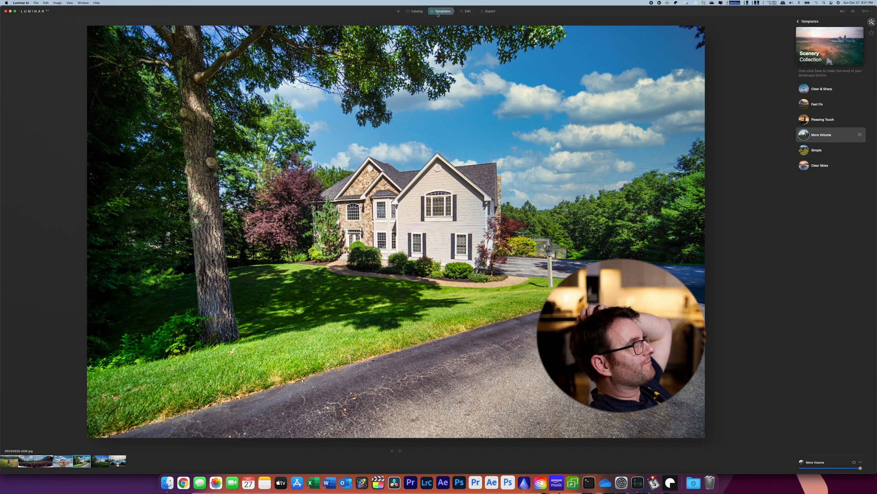
pyautogui.moveTo(768, 120)
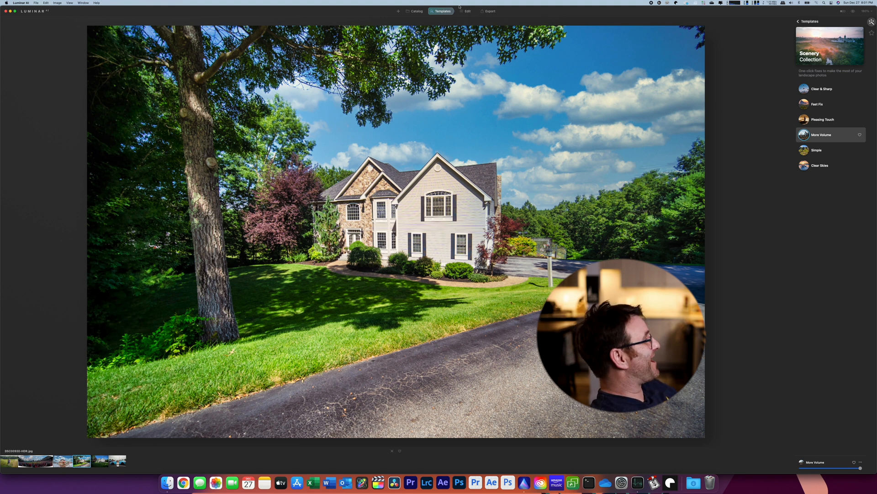
pyautogui.click(467, 10)
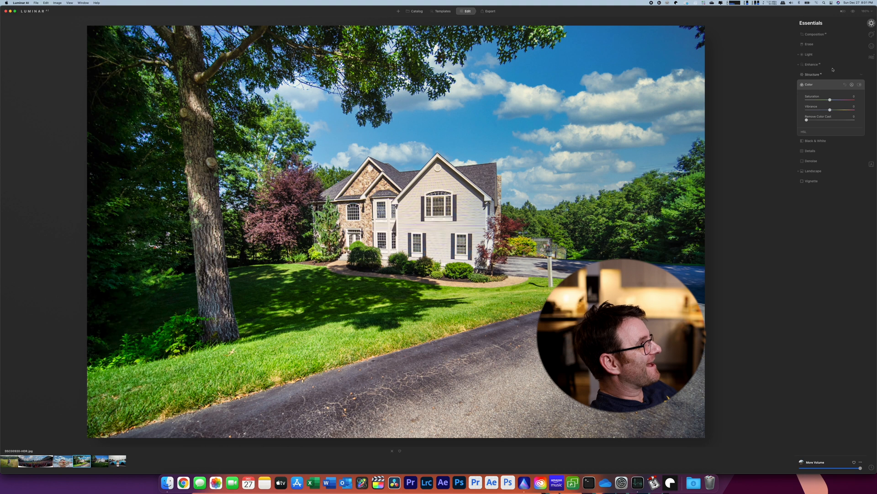
# In Creative > Sky, try a dramatic sunset sky, then choose a bright blue cloudy sky
pyautogui.click(871, 34)
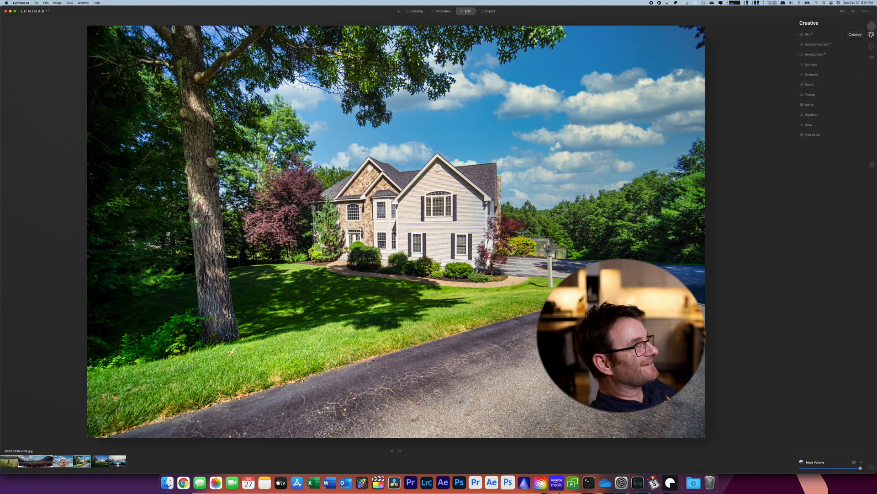
pyautogui.click(809, 34)
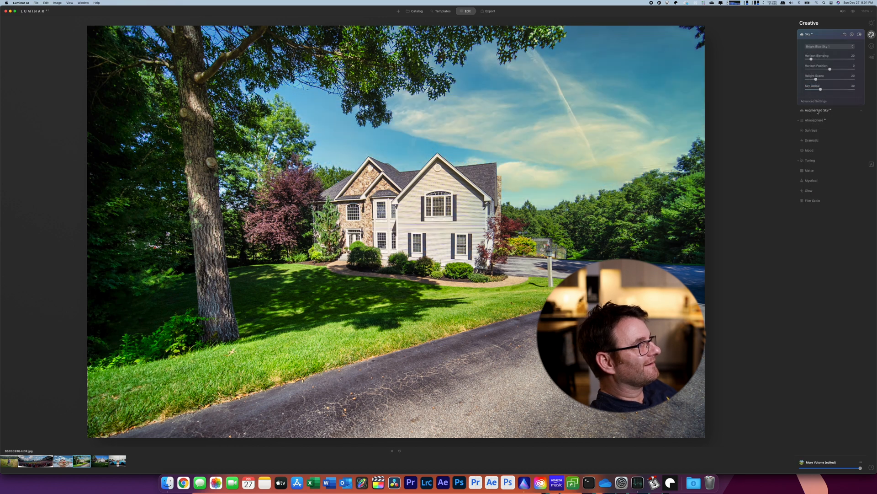
pyautogui.click(829, 45)
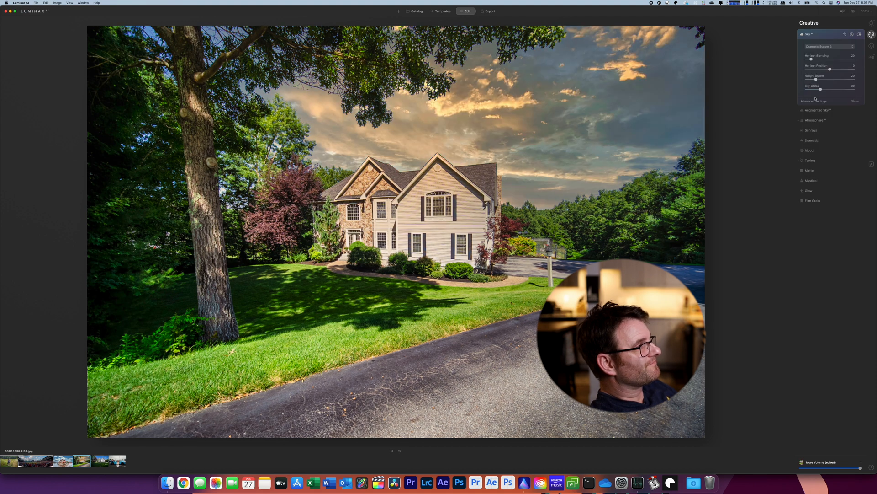
pyautogui.click(830, 46)
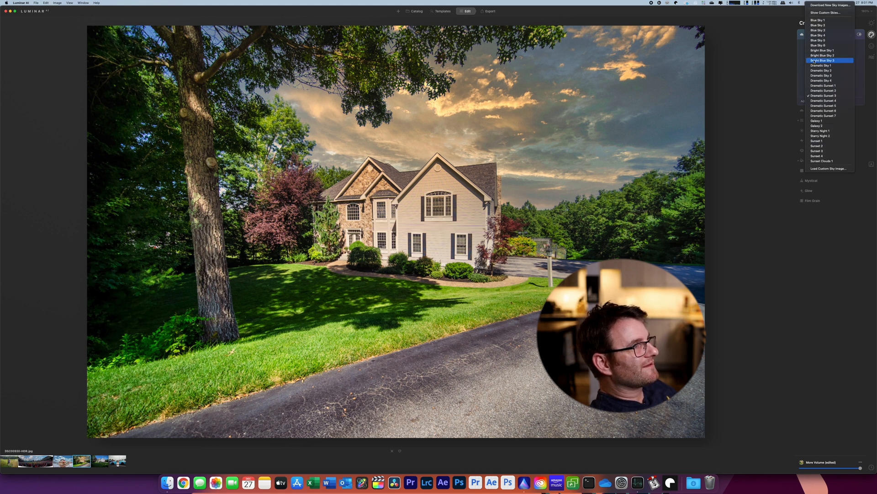
pyautogui.click(822, 60)
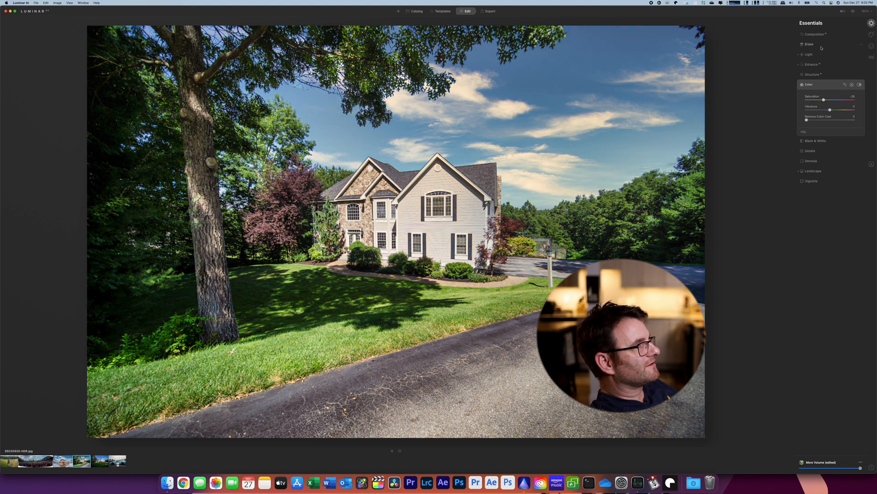
# Select the unedited ballpark panorama in the filmstrip, with Essentials > Light showing
pyautogui.click(34, 461)
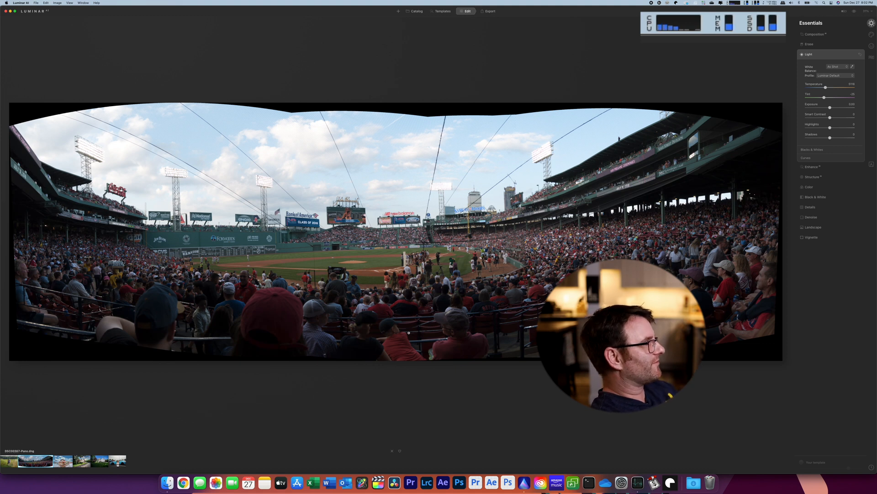
pyautogui.moveTo(396, 24)
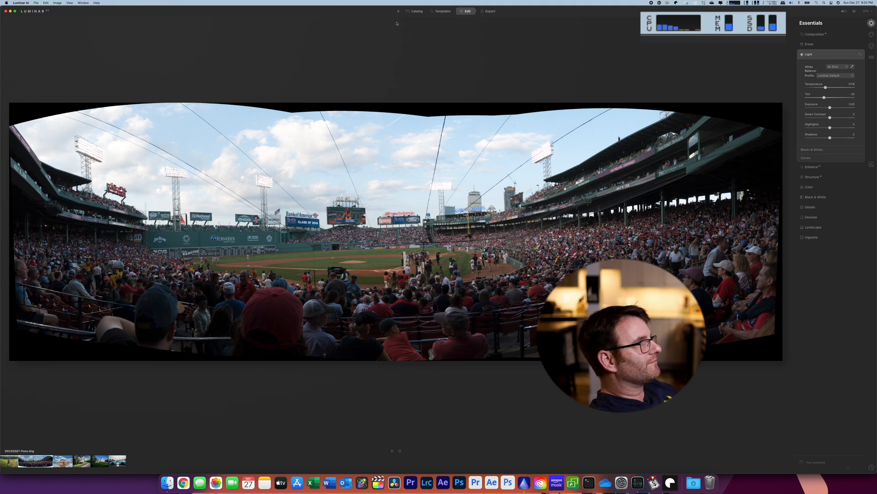
# Try the Clear & Sharp template, then apply Fast Fix to the panorama
pyautogui.click(416, 10)
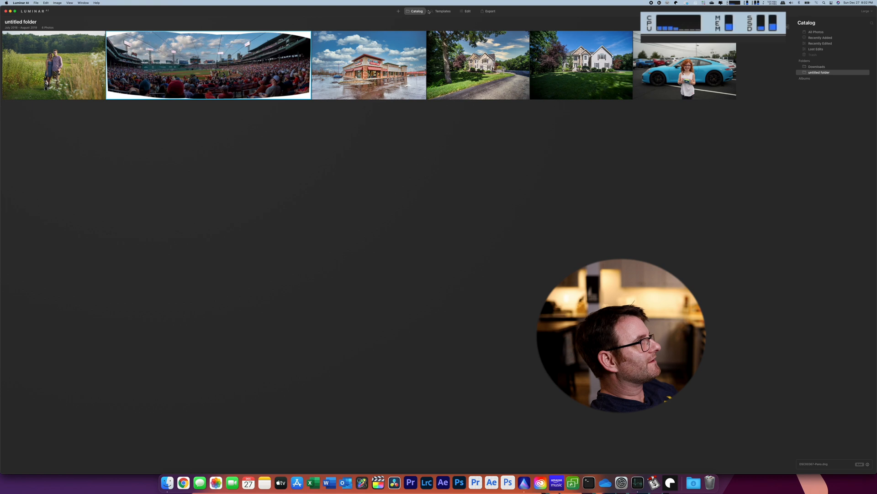
pyautogui.click(442, 11)
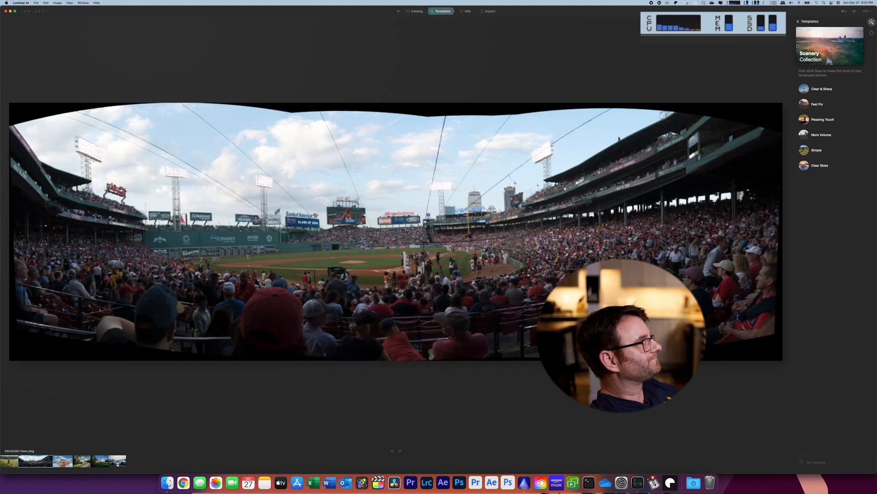
pyautogui.click(821, 88)
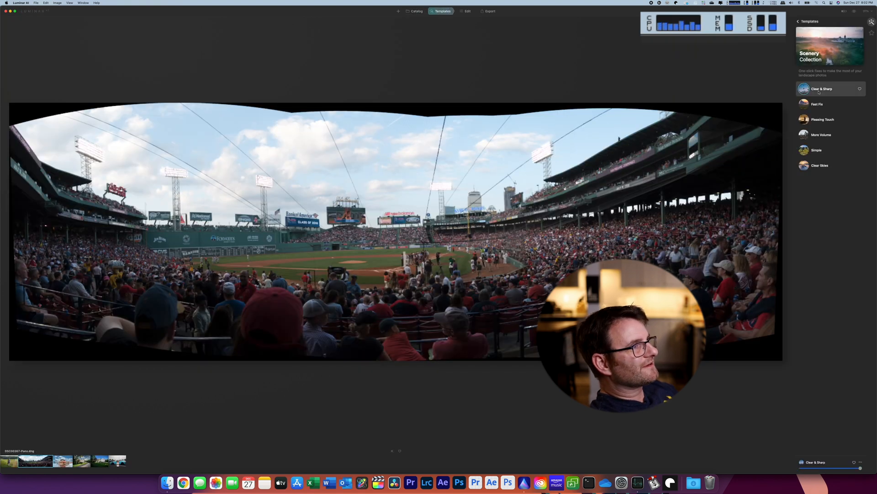
pyautogui.click(822, 104)
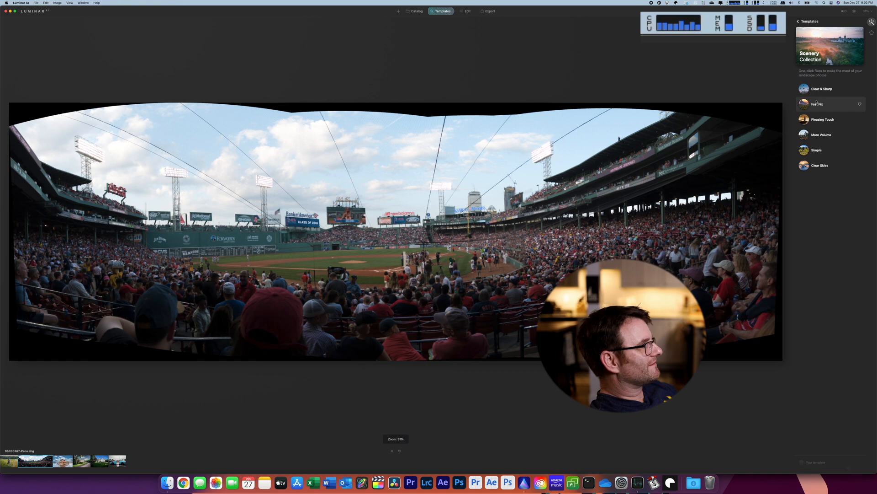
pyautogui.click(823, 104)
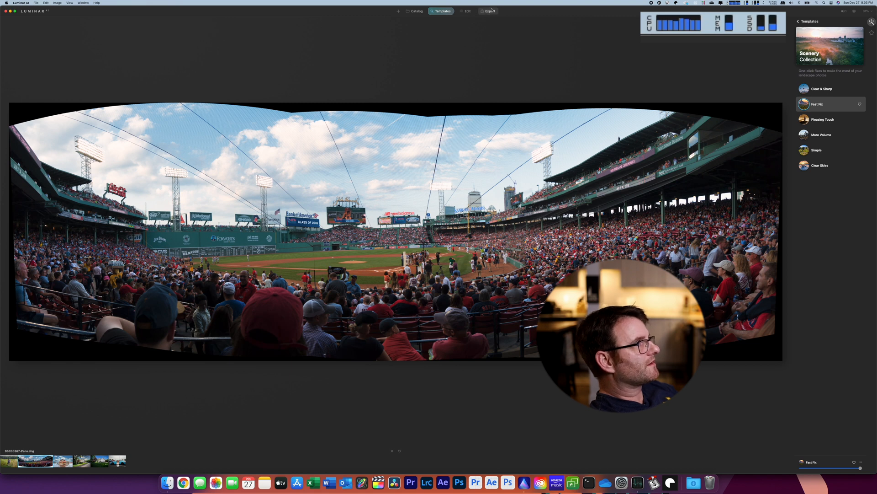
pyautogui.click(466, 11)
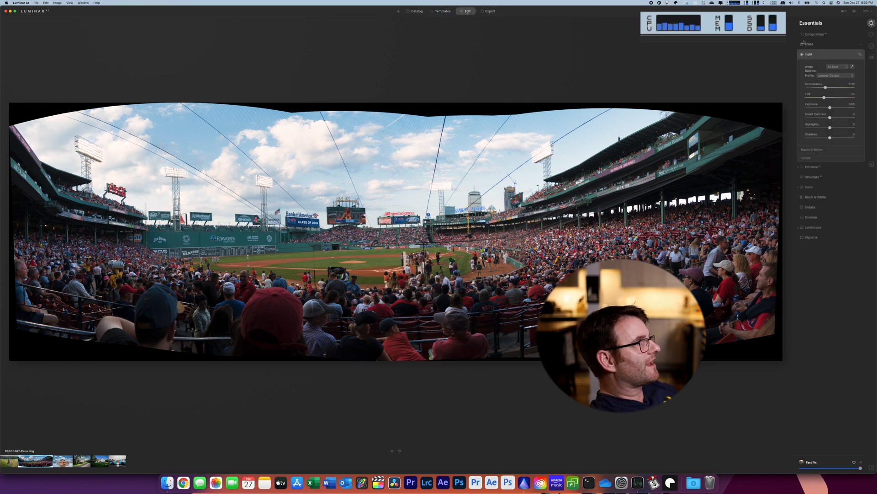
pyautogui.click(813, 33)
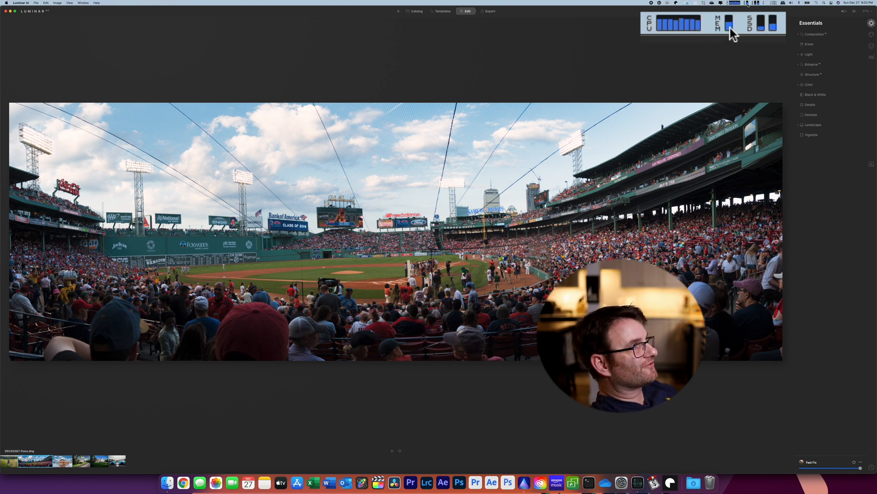
pyautogui.moveTo(829, 21)
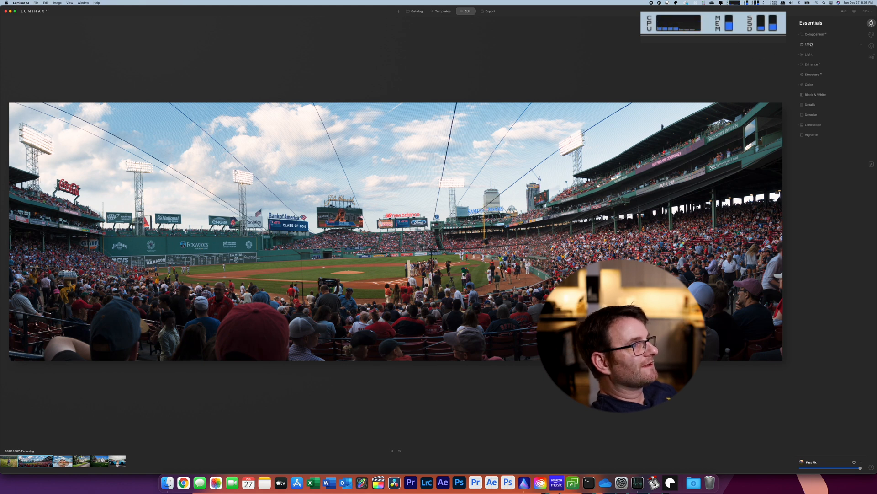
# Review the Details and Light settings, then switch to the Creative tools
pyautogui.click(809, 55)
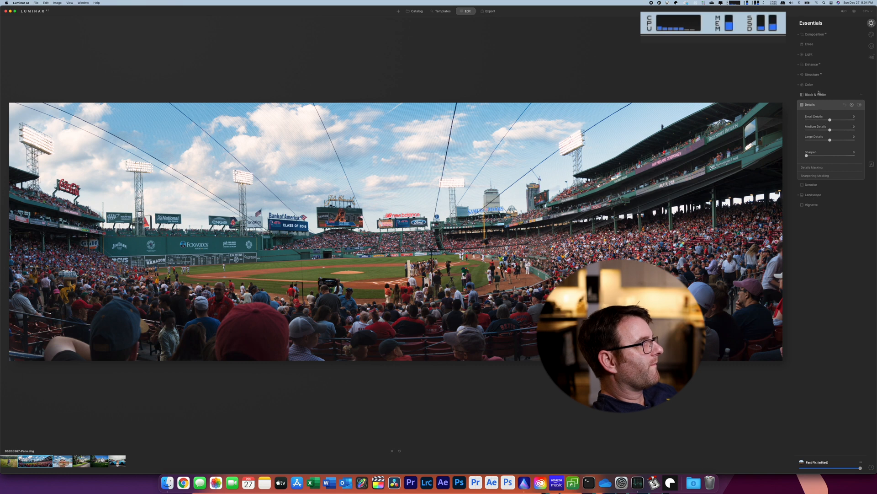
pyautogui.click(810, 55)
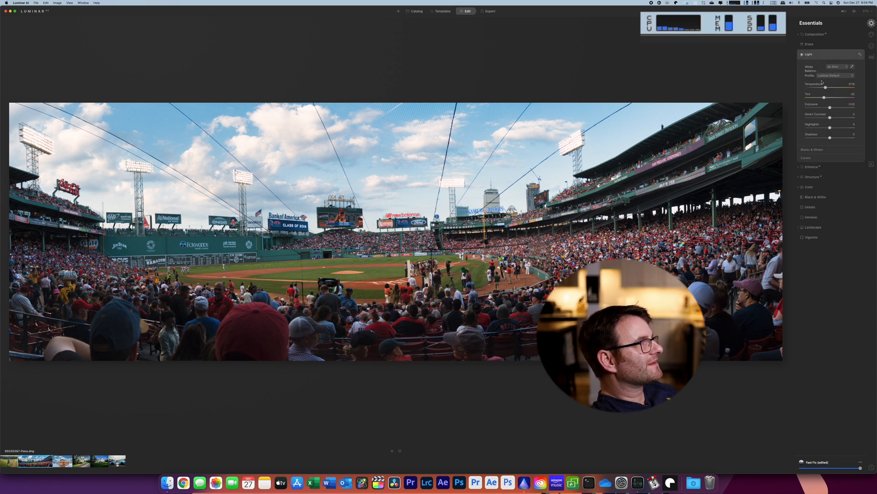
pyautogui.click(808, 45)
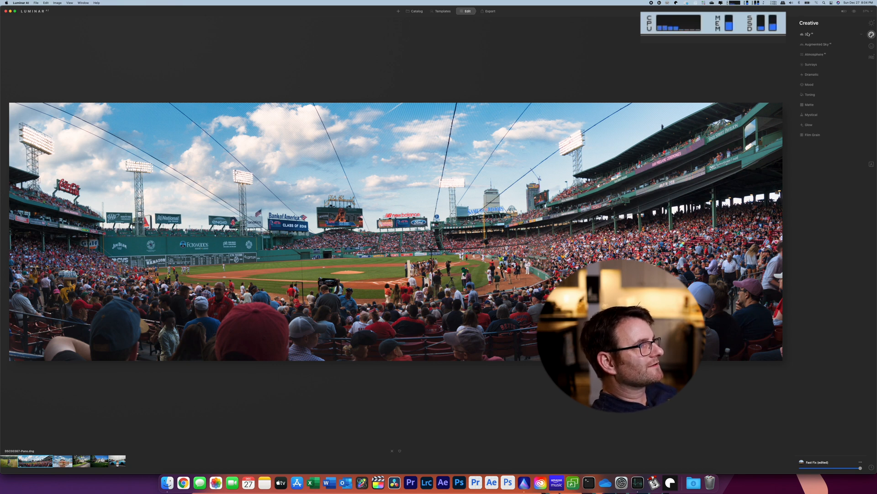
# Open Sky AI and replace the sky with a Dramatic Sunset preset
pyautogui.click(807, 34)
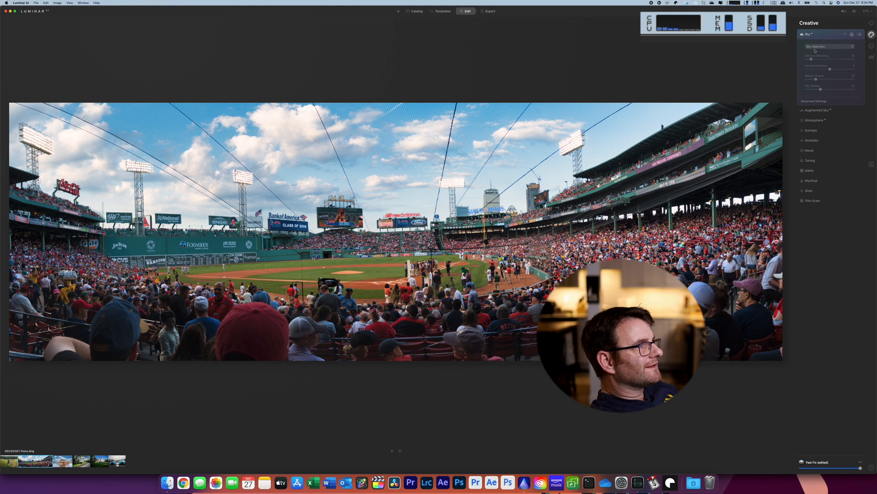
pyautogui.click(830, 46)
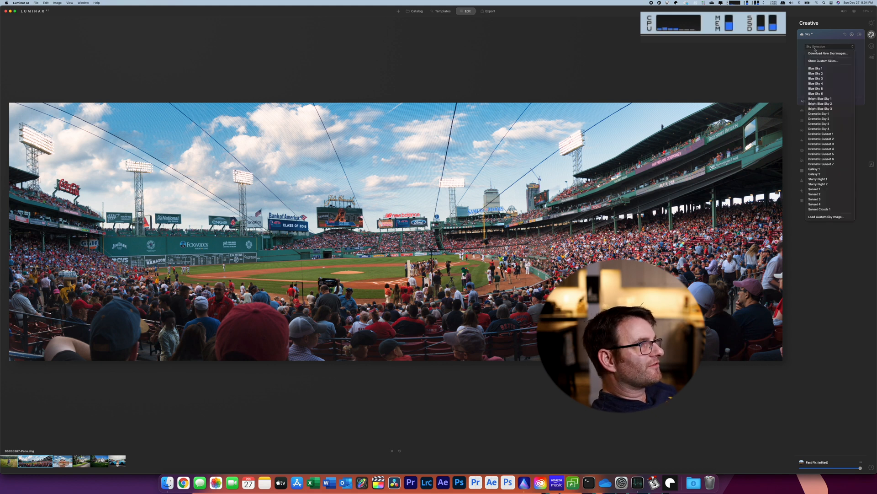
pyautogui.click(817, 179)
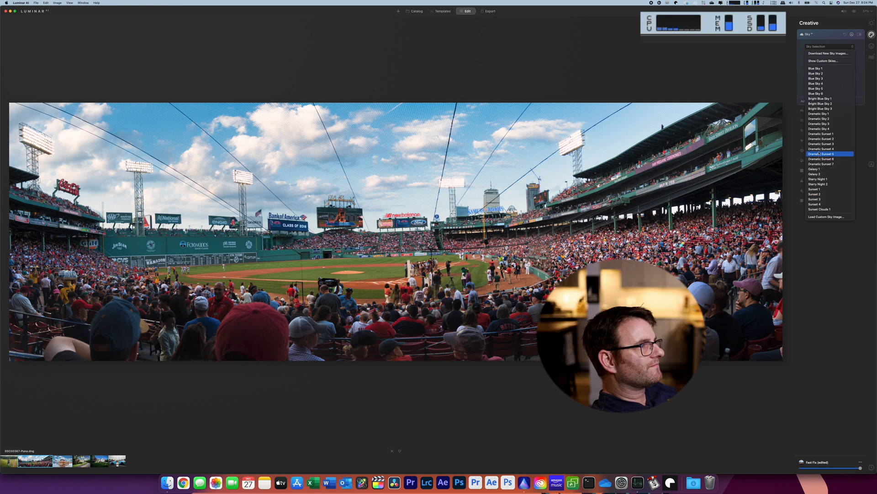
pyautogui.click(823, 154)
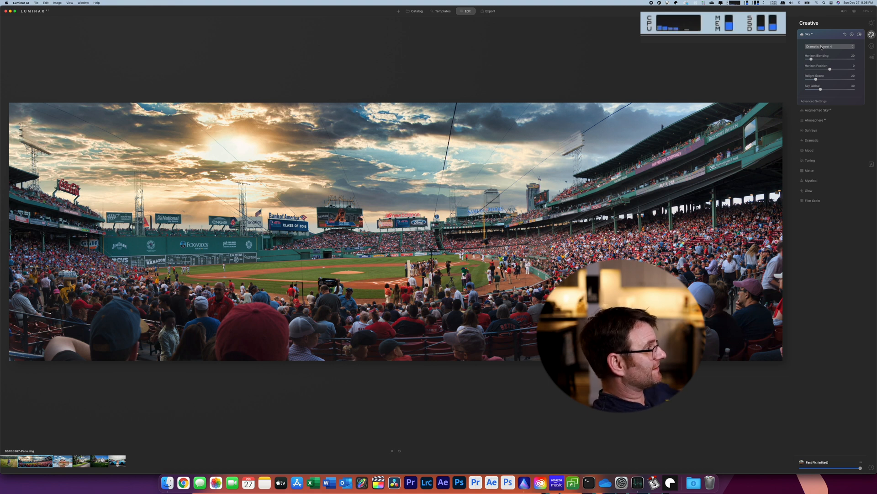
# Try golden, hazy orange and vivid sunset skies, then settle on stormy Dramatic Sky 4
pyautogui.click(829, 47)
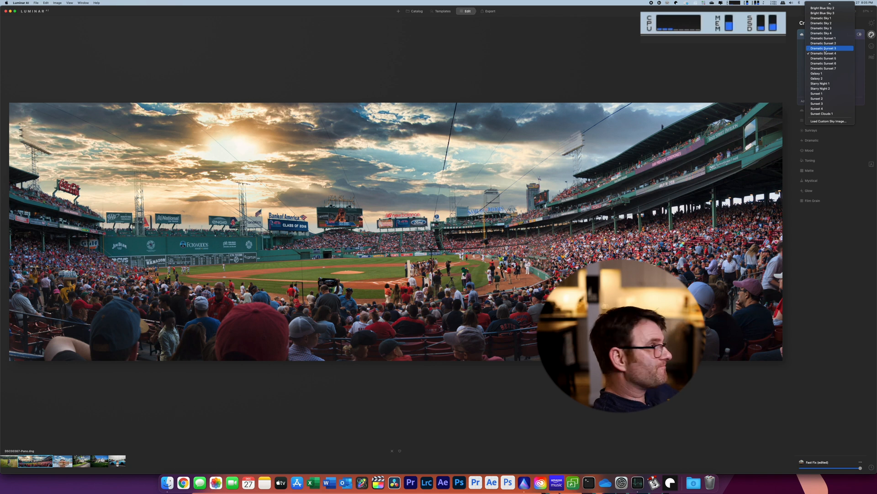
pyautogui.click(823, 48)
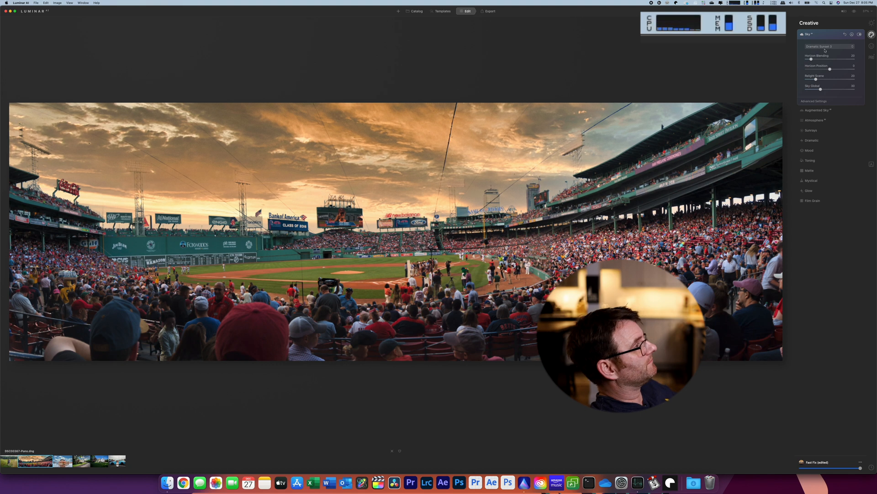
pyautogui.click(830, 45)
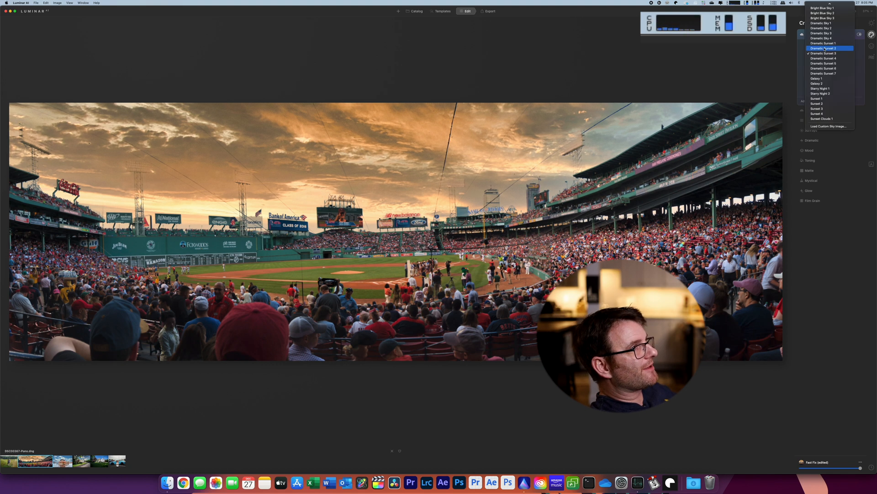
pyautogui.click(823, 48)
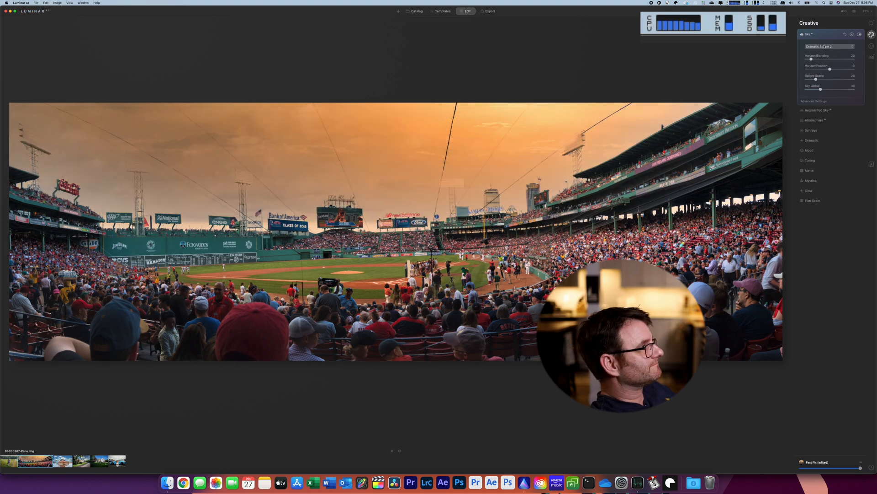
pyautogui.click(830, 47)
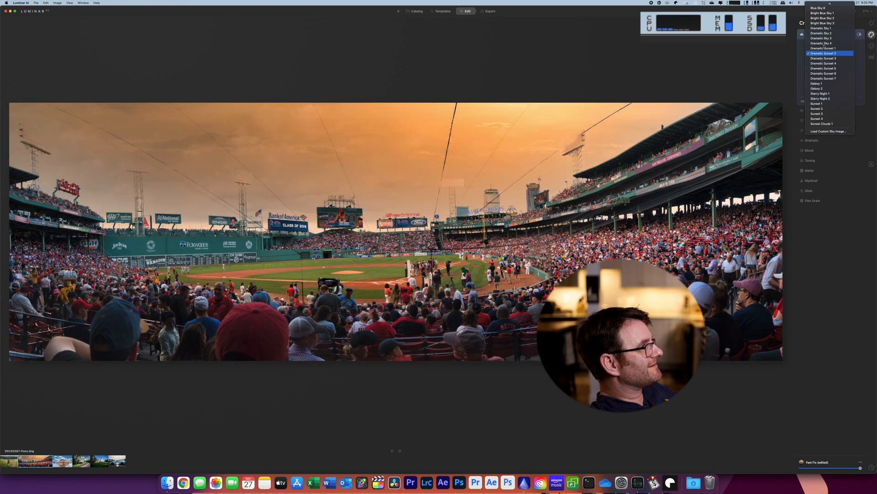
pyautogui.click(823, 48)
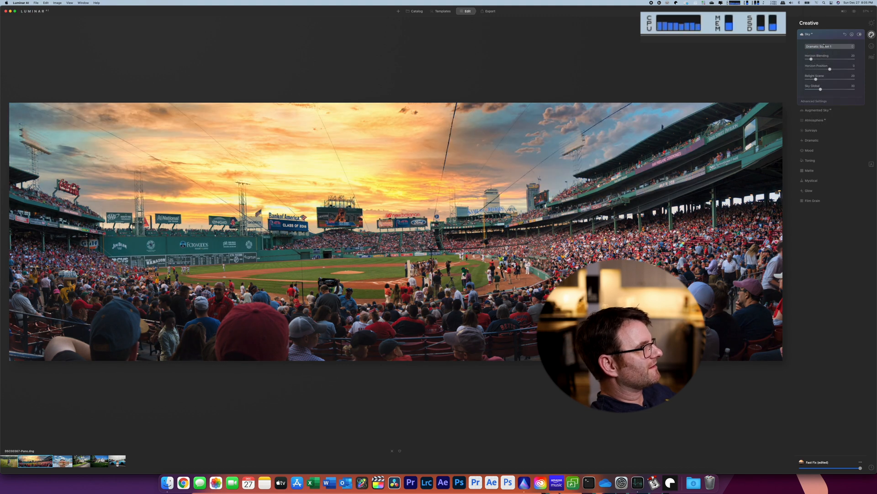
pyautogui.click(829, 45)
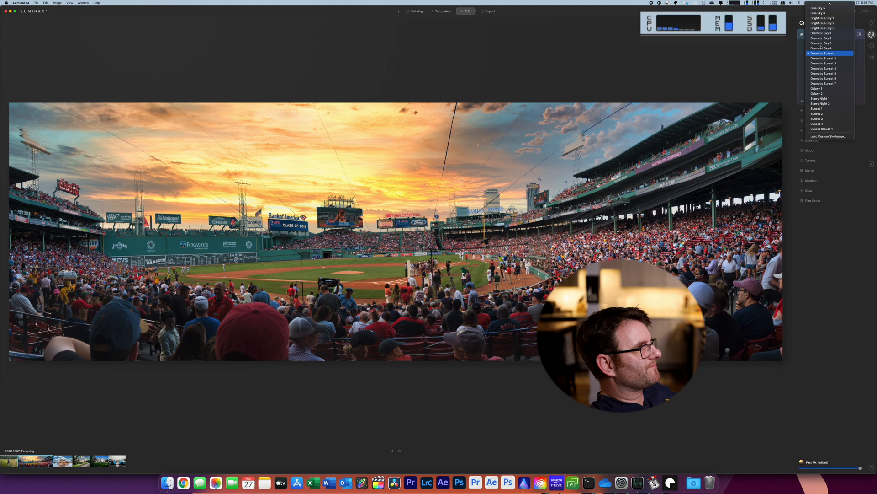
pyautogui.click(822, 53)
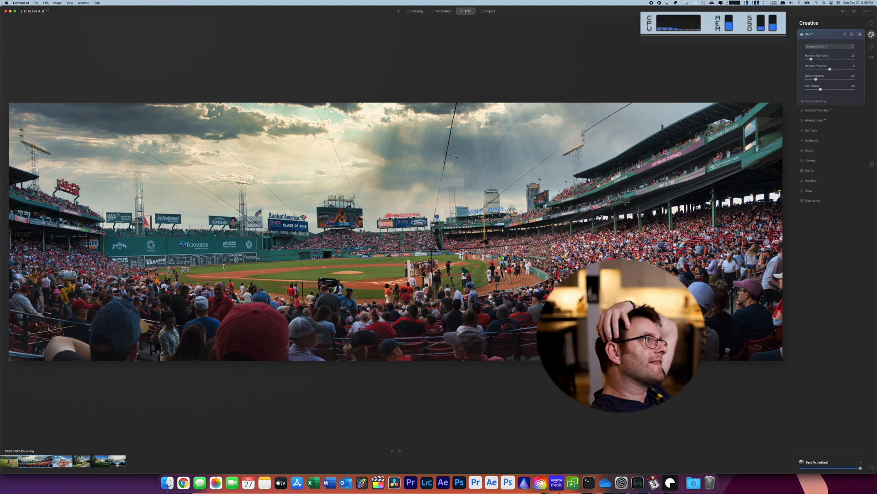
pyautogui.moveTo(396, 149)
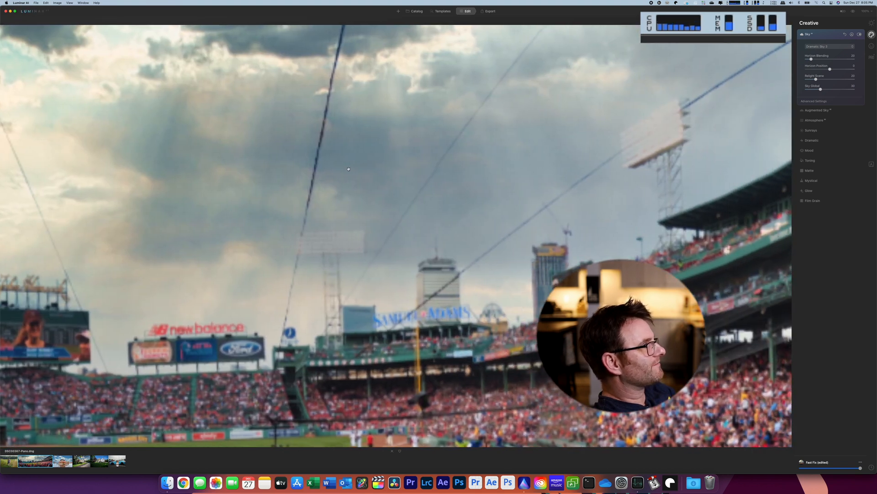
pyautogui.moveTo(530, 146)
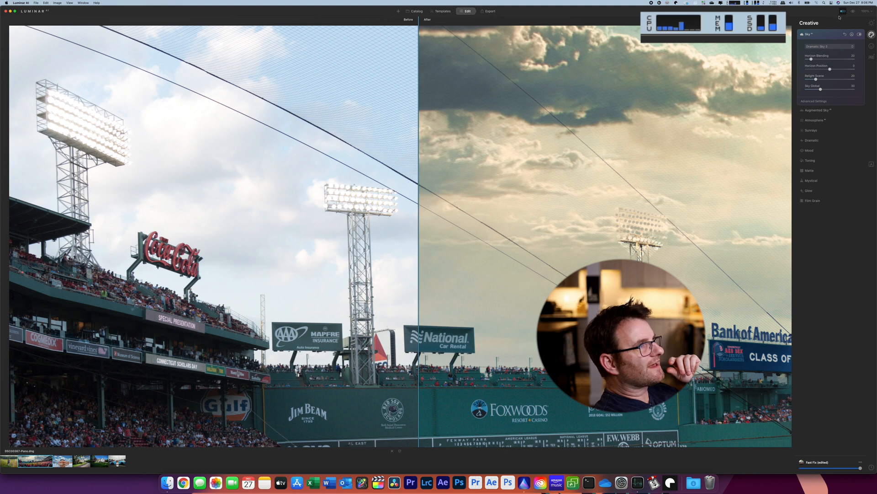
# End the Before/After comparison of the stormy sky against the original
pyautogui.click(409, 20)
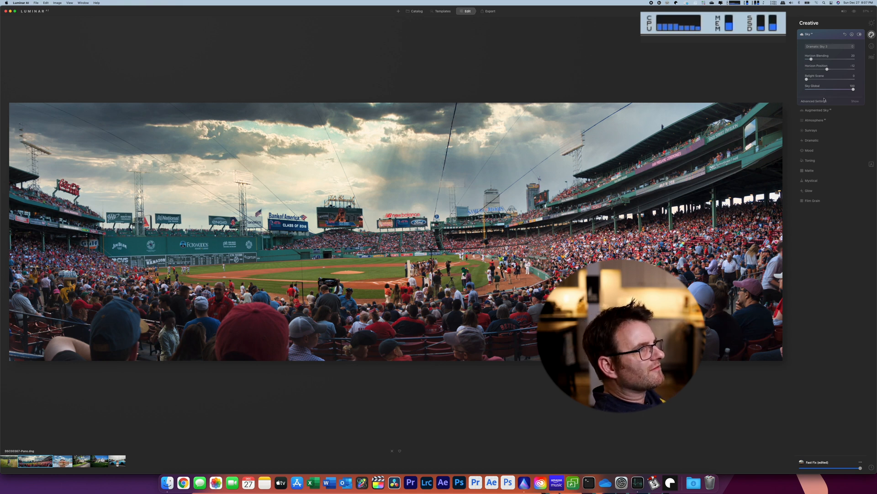
# Collapse Sky AI and expand Atmosphere AI, with fog as its type
pyautogui.click(855, 102)
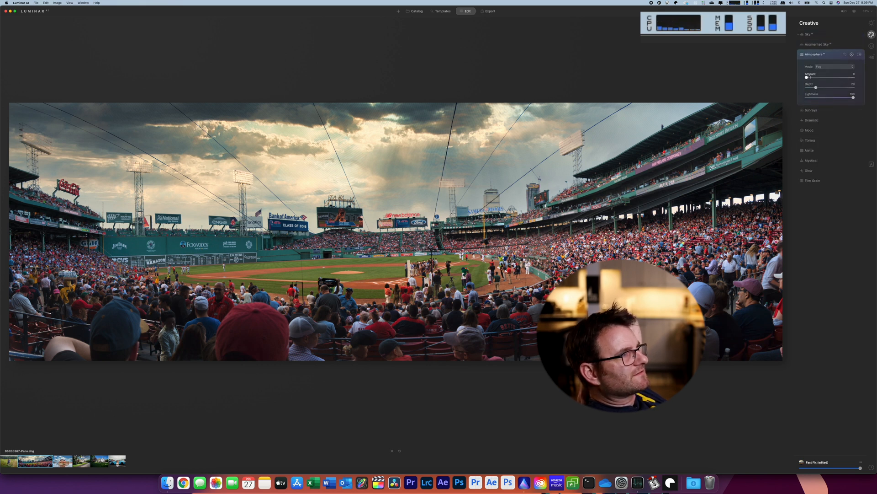
# Try the Mist atmosphere type, then set the Atmosphere mode to Layered Fog
pyautogui.click(833, 66)
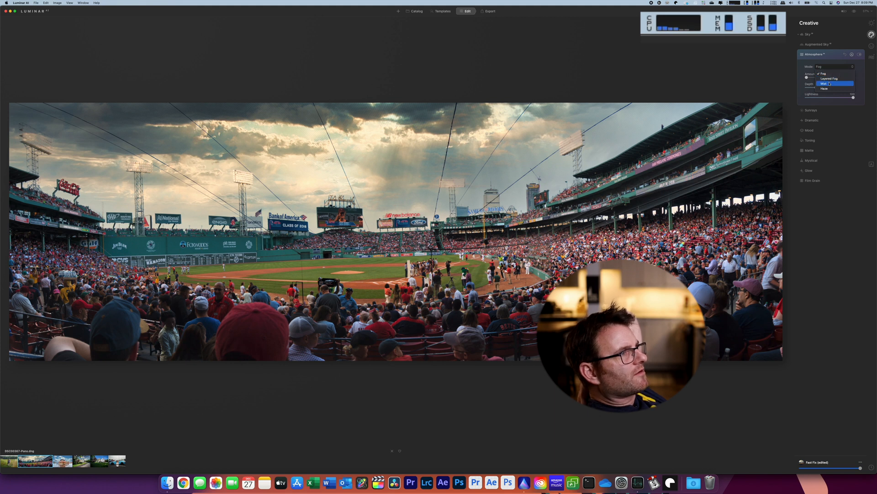
pyautogui.click(827, 84)
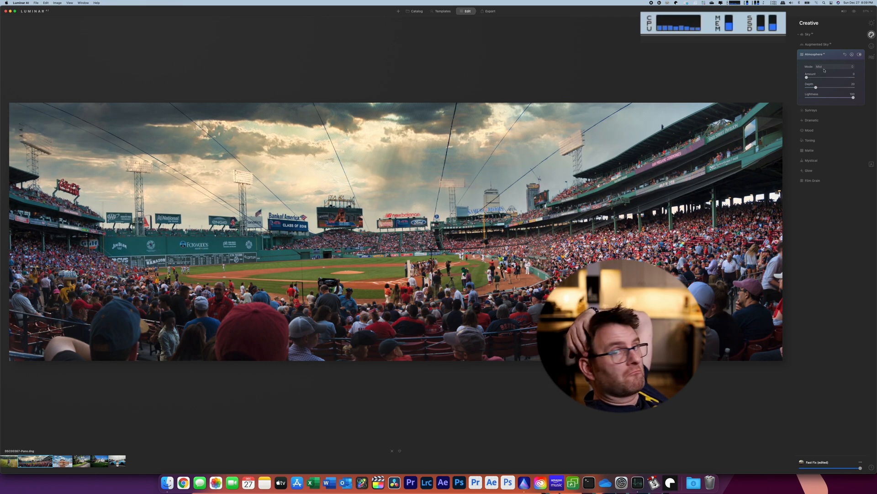
pyautogui.click(833, 66)
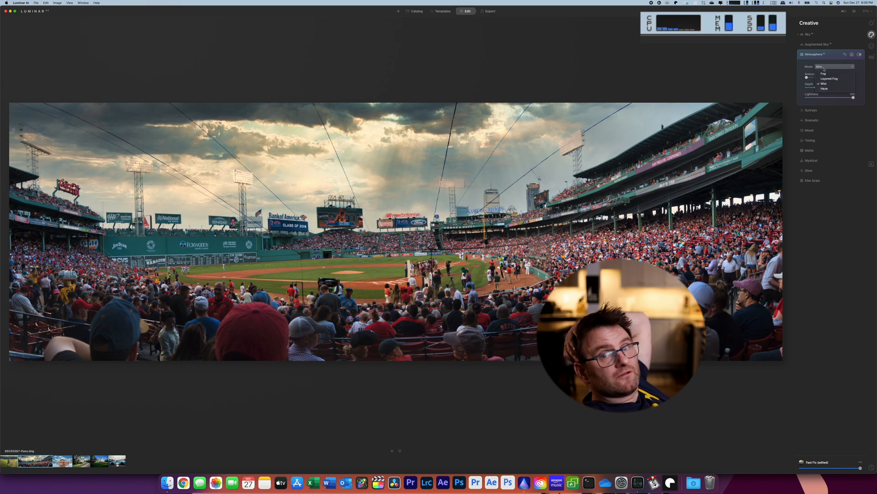
pyautogui.moveTo(830, 79)
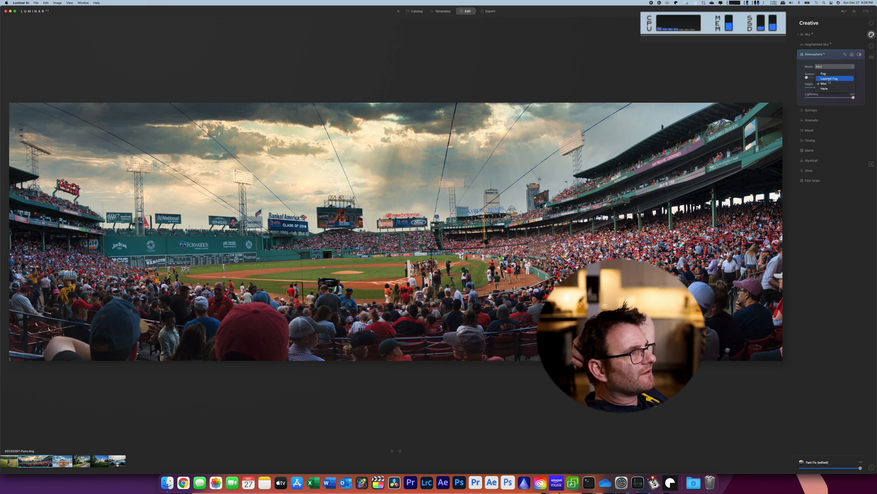
pyautogui.click(830, 79)
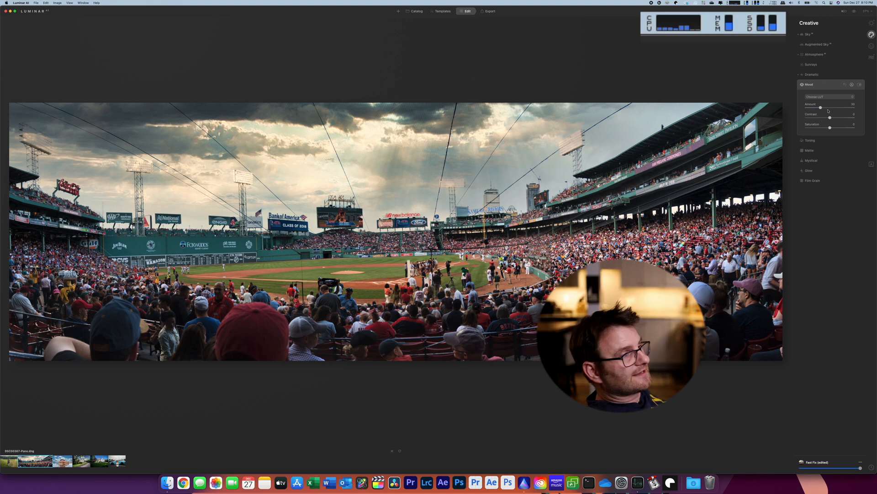
pyautogui.moveTo(541, 33)
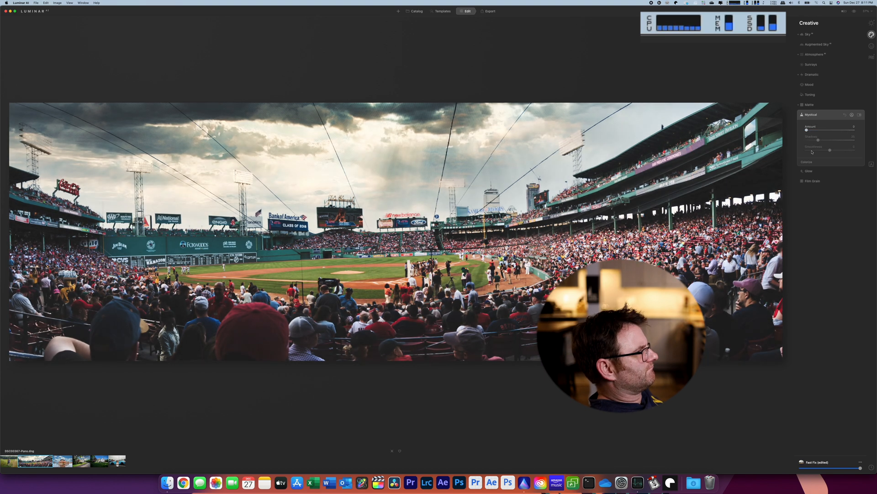
# Expand Glow, then open Film Grain with its amount still at zero
pyautogui.click(808, 170)
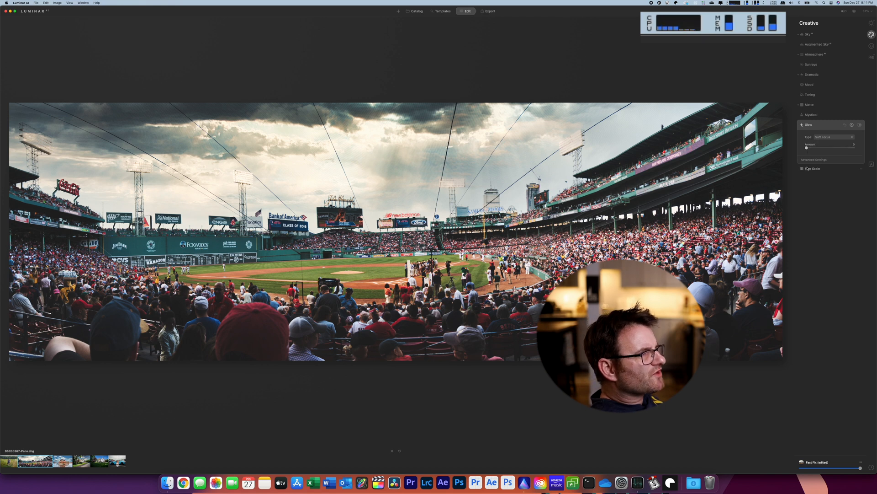
pyautogui.click(813, 169)
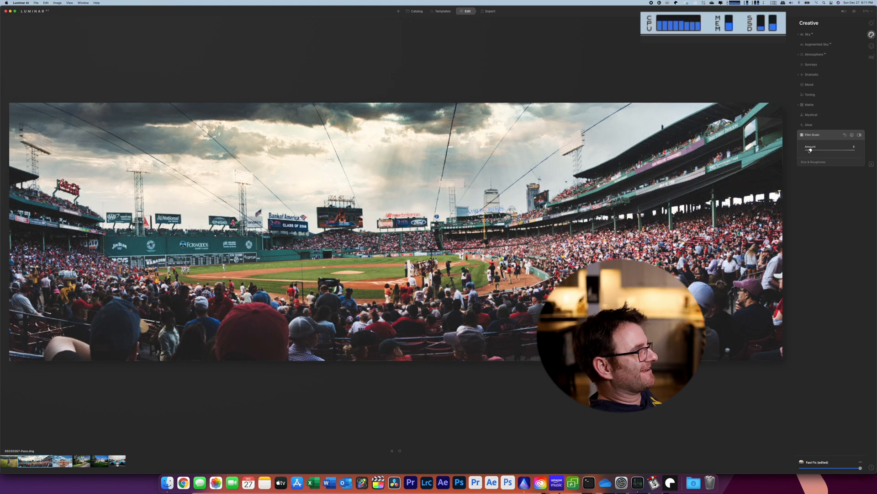
# In Professional > Optics, enable Auto Distortion Corrections and Remove Chromatic Aberrations
pyautogui.click(870, 46)
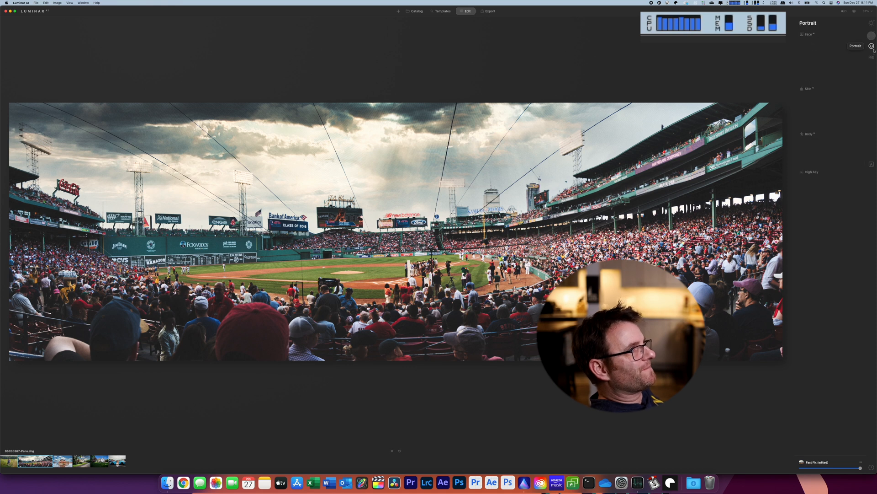
pyautogui.click(872, 59)
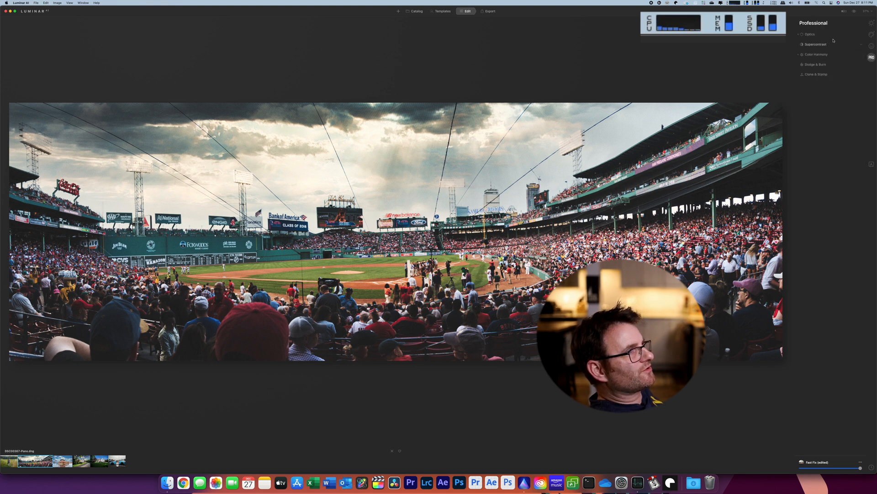
pyautogui.click(810, 33)
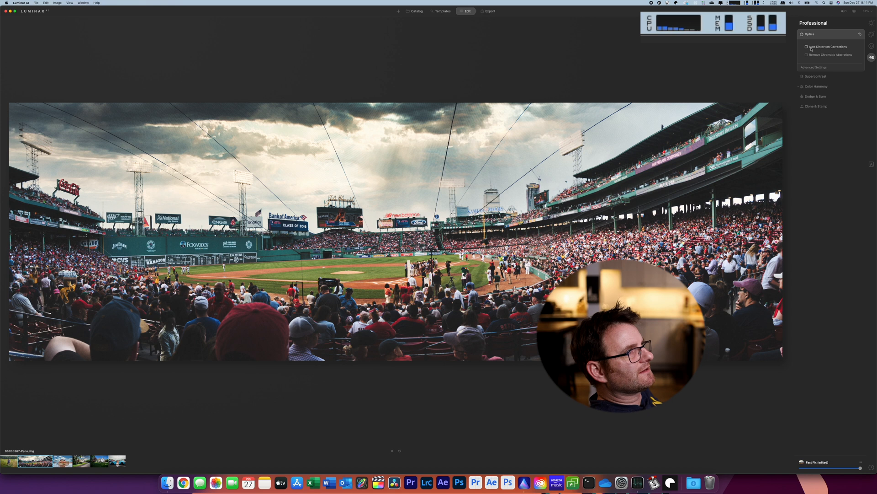
pyautogui.click(806, 55)
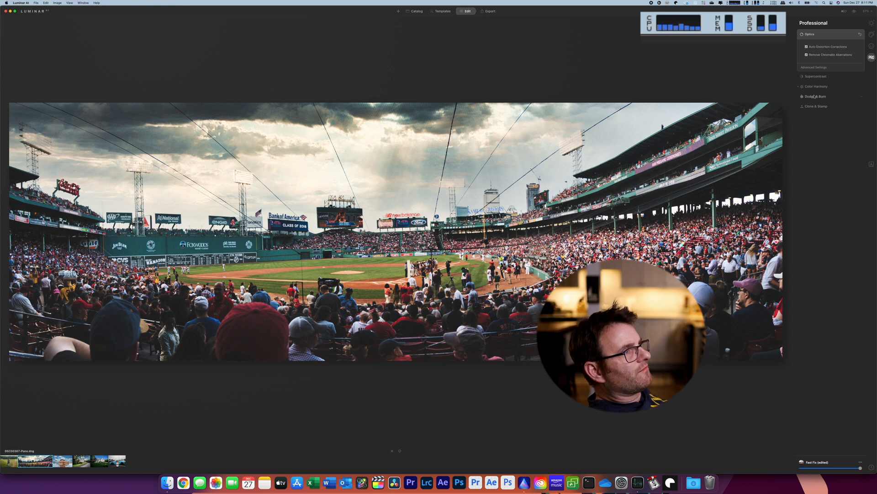
pyautogui.click(815, 76)
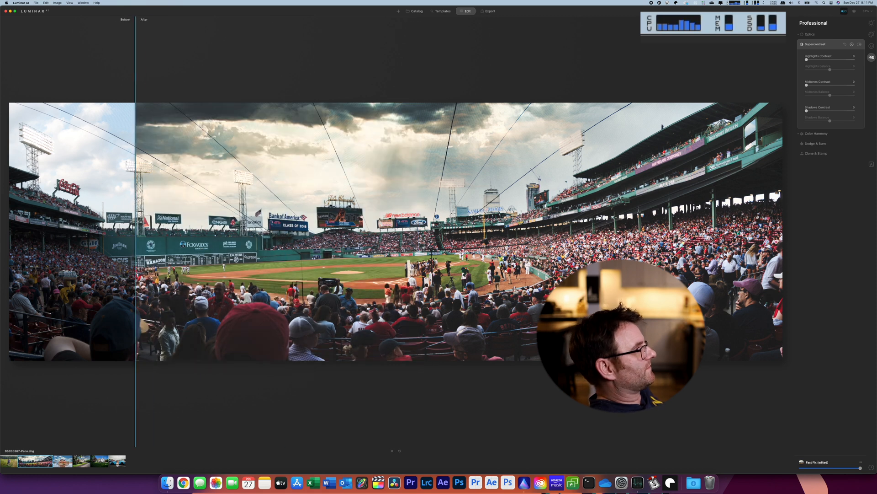
# Drag the Before/After divider to the image centre to reveal the original panorama
pyautogui.moveTo(135, 224); pyautogui.dragTo(376, 224)
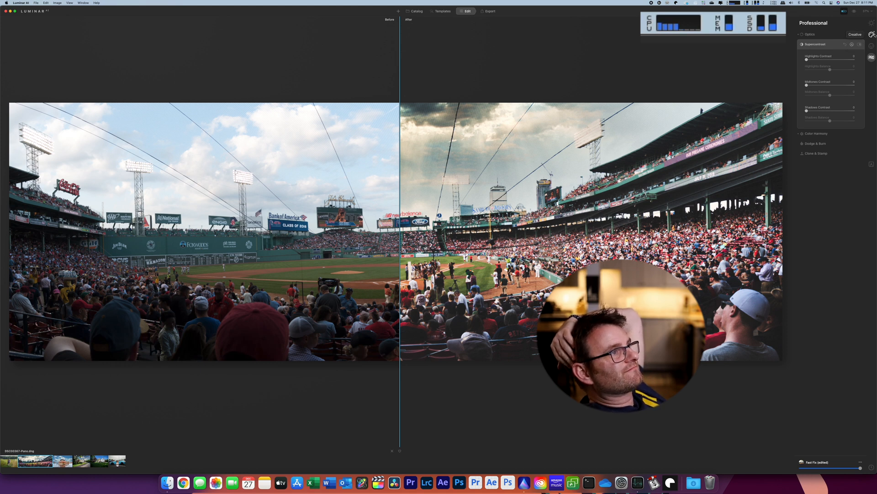
# Try three Augmented Sky objects on the panorama, then slide the before/after divider to compare
pyautogui.click(855, 34)
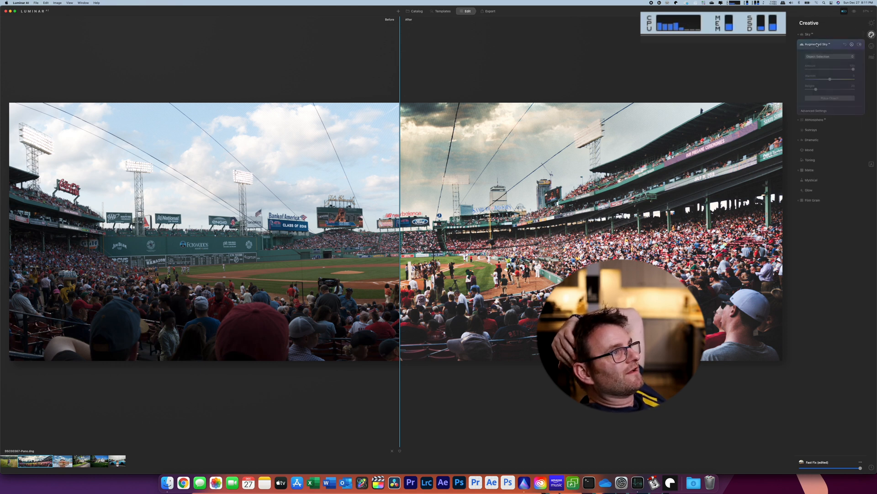
pyautogui.click(829, 56)
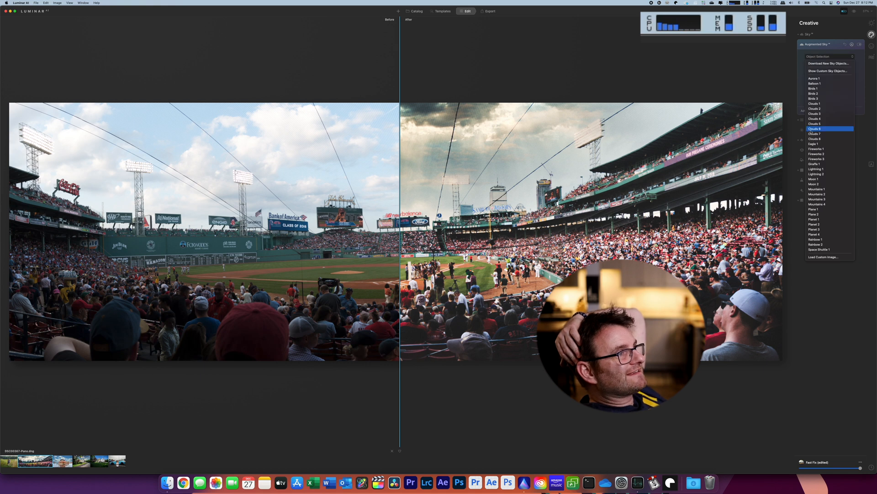
pyautogui.click(830, 190)
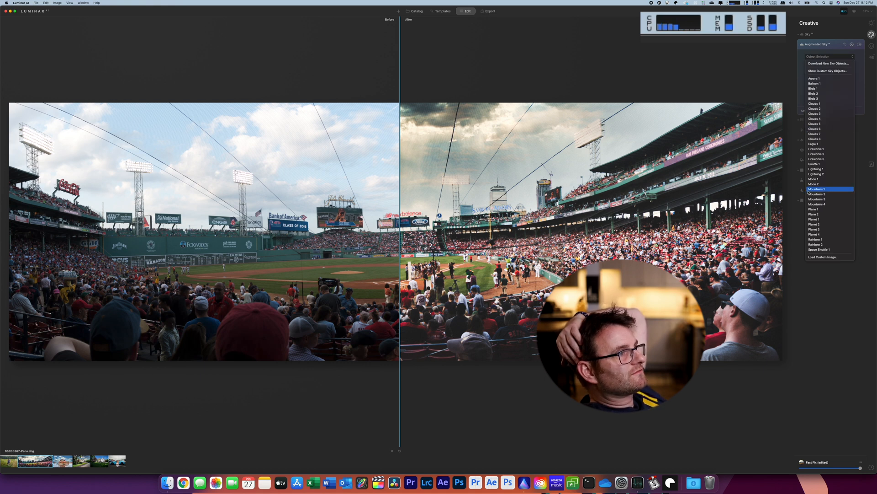
pyautogui.click(814, 179)
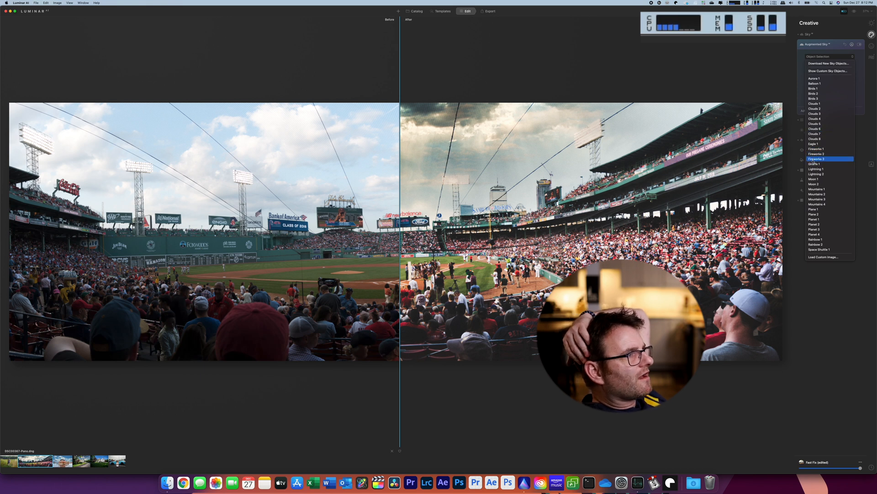
pyautogui.click(815, 163)
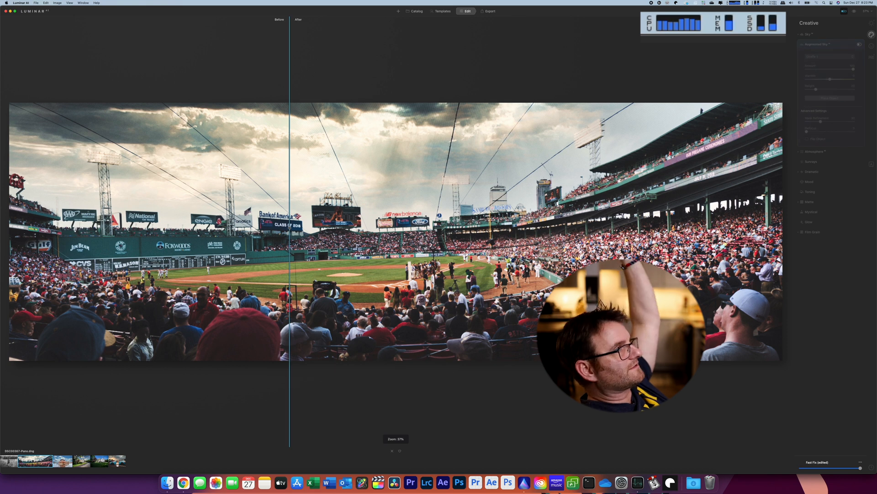
pyautogui.moveTo(290, 224); pyautogui.dragTo(392, 224)
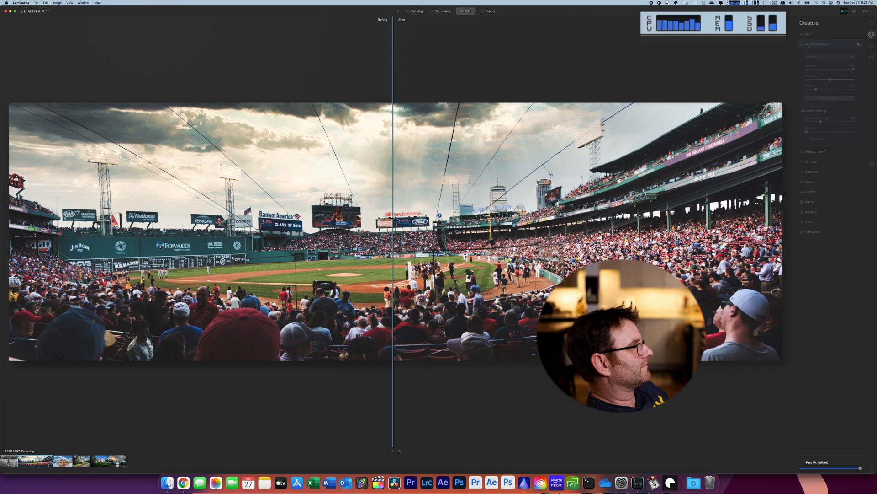
# Reopen the Fenway panorama from the Catalog and turn on the Before/After view
pyautogui.click(417, 10)
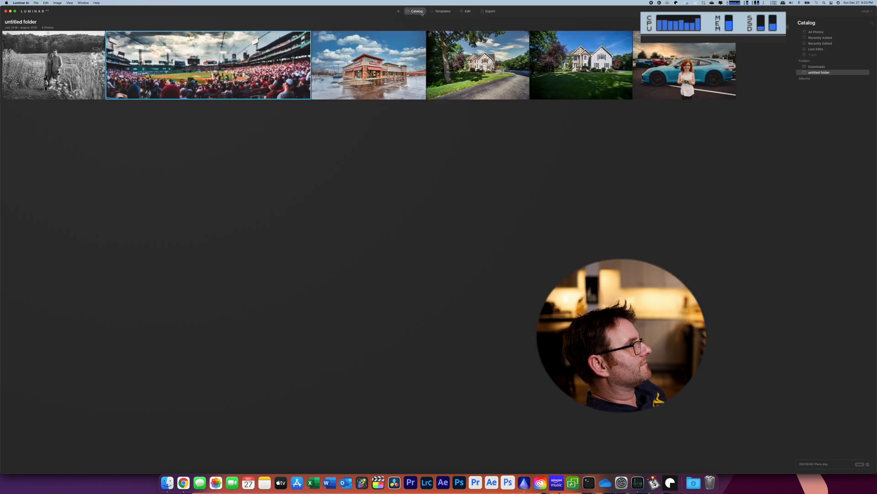
pyautogui.doubleClick(208, 65)
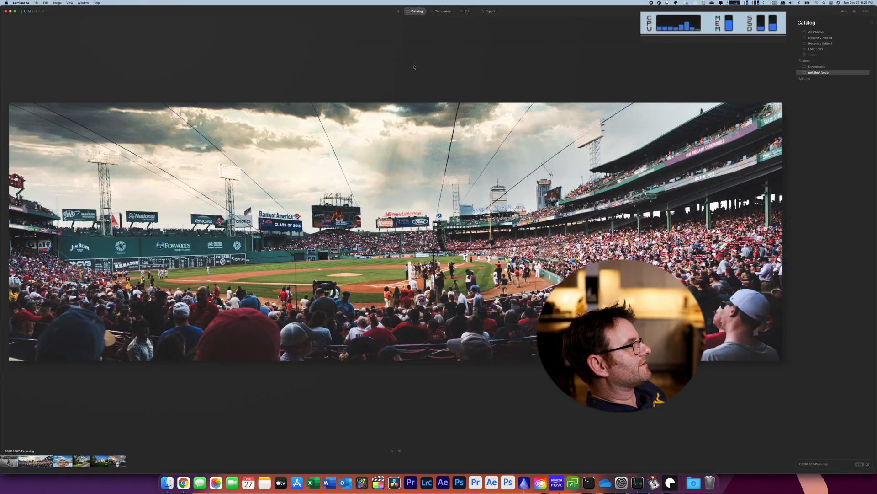
pyautogui.click(844, 11)
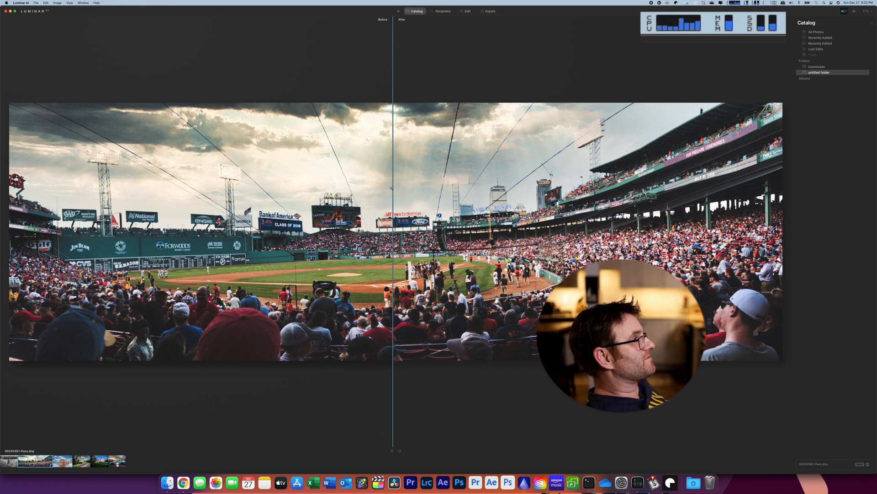
pyautogui.moveTo(196, 426)
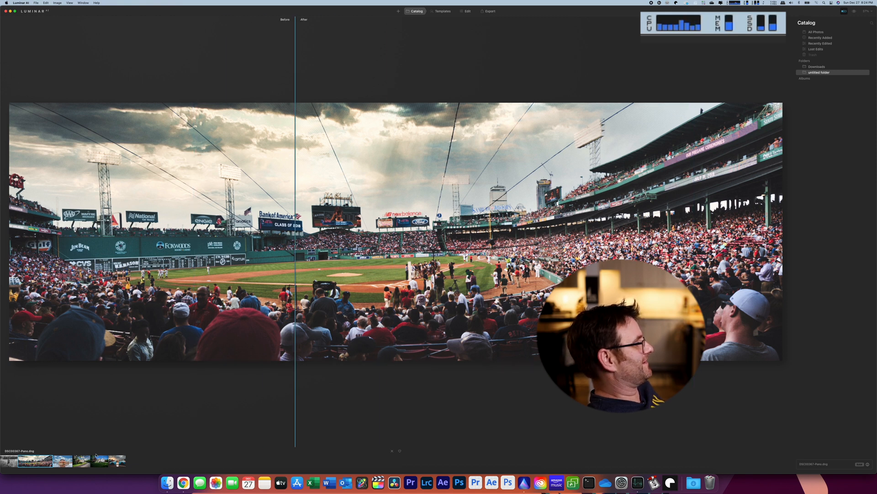
# Open the ConvenientMD urgent care photo and slide the before/after divider both ways
pyautogui.click(63, 461)
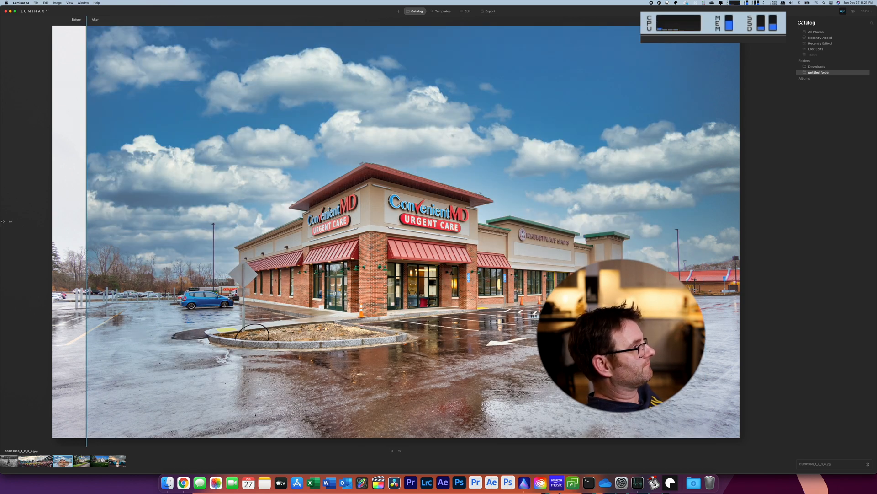
pyautogui.moveTo(87, 224); pyautogui.dragTo(196, 224)
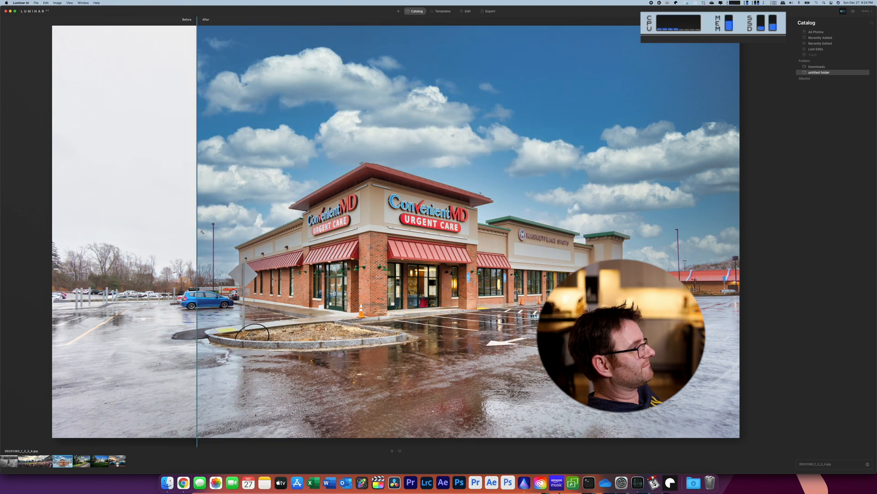
pyautogui.moveTo(198, 232); pyautogui.dragTo(87, 231)
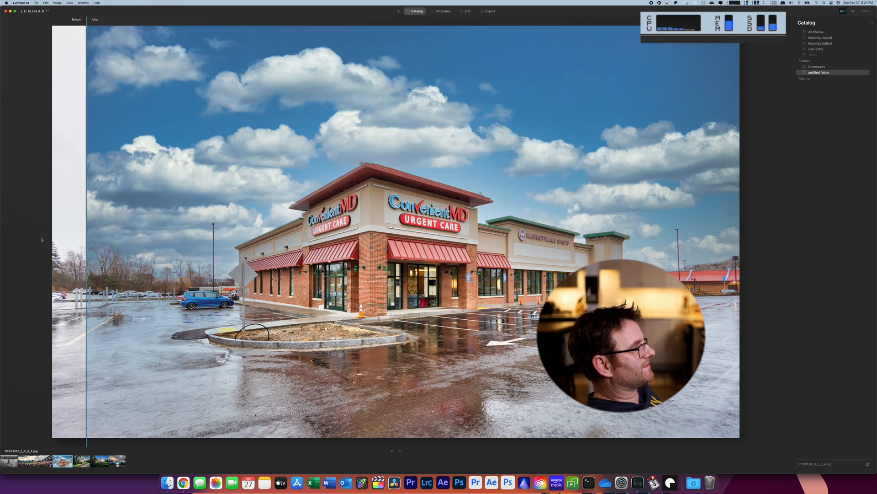